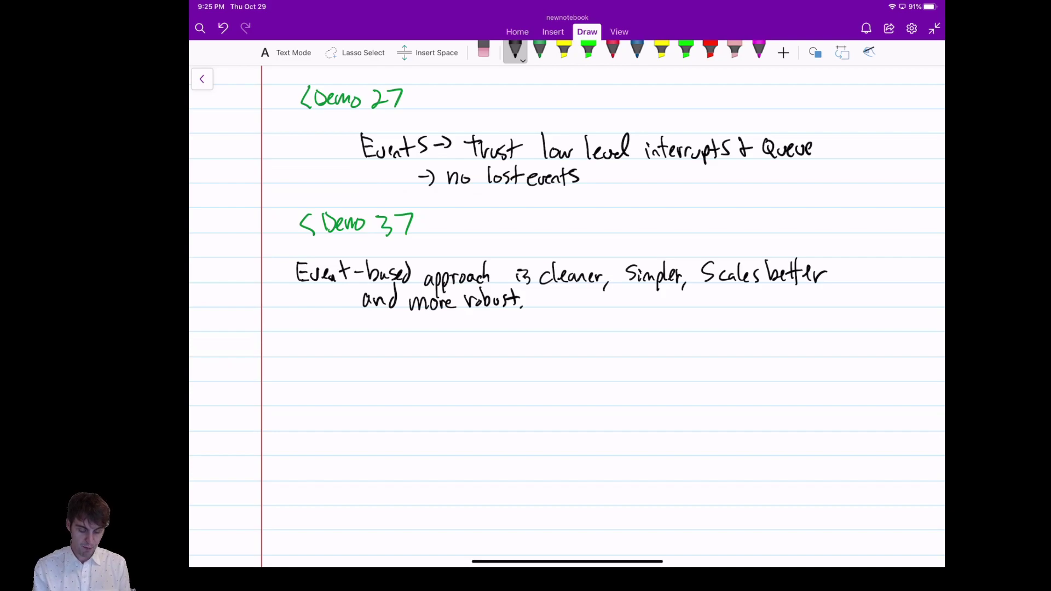
- Handwrite 'Managing State', highlight it in yellow, and write 'Event handlers' below it
{"action": "left_click_drag", "start_coordinate": [272, 376], "coordinate": [288, 366]}
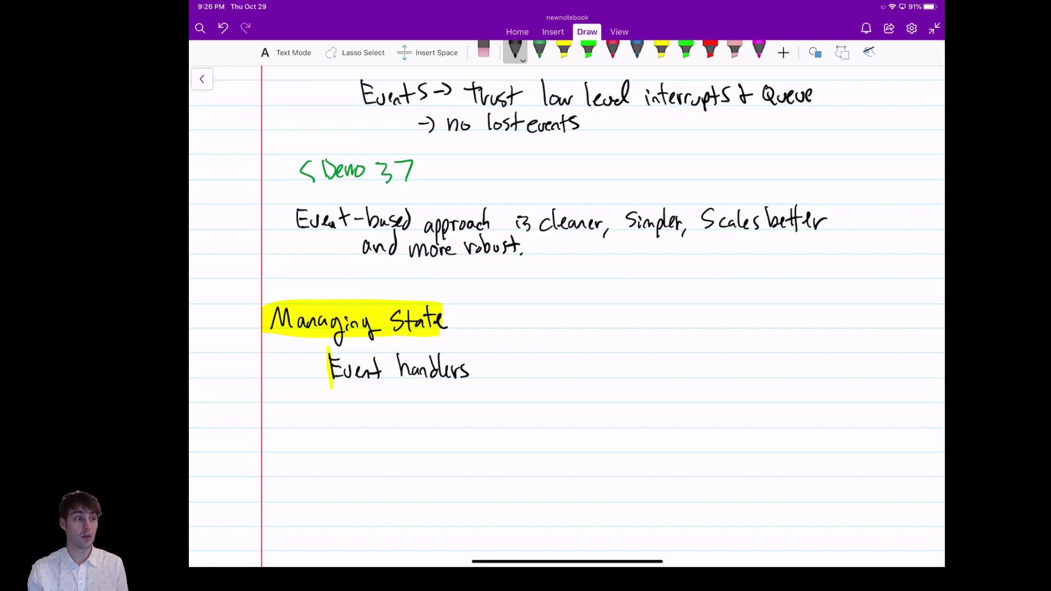
- Handwrite that event handlers manage shared variables to communicate or modify the main program
{"action": "type", "text": "manage"}
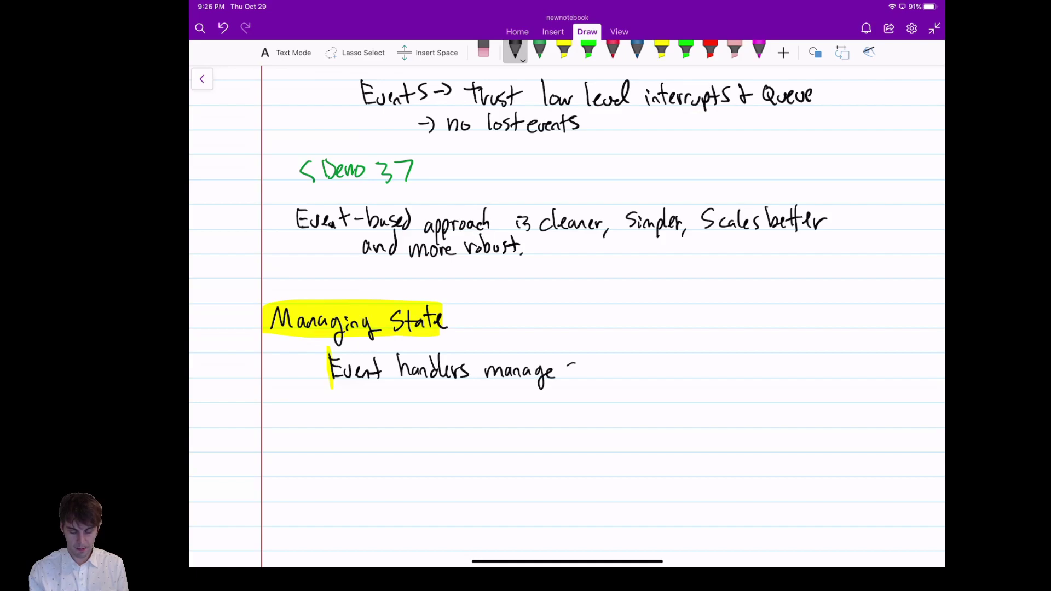
{"action": "type", "text": "shared variables to Communicate"}
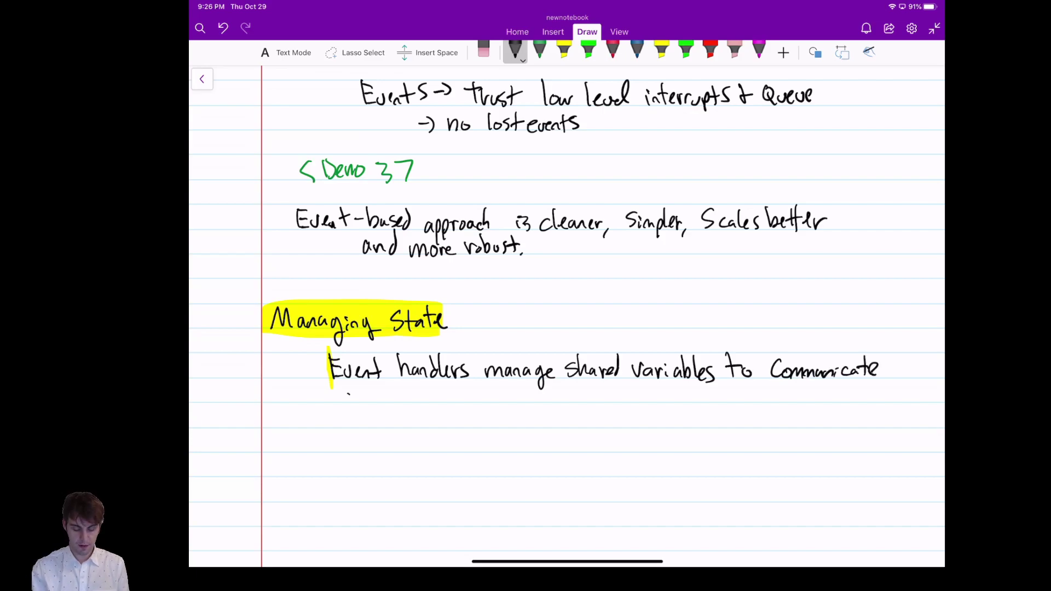
{"action": "type", "text": "or modify m"}
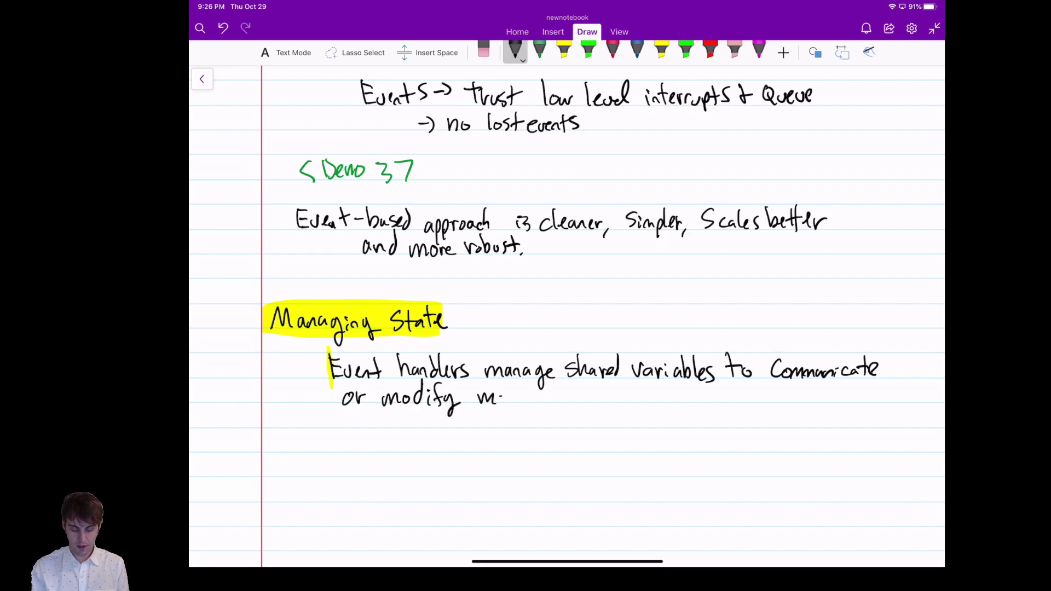
{"action": "type", "text": "ain program"}
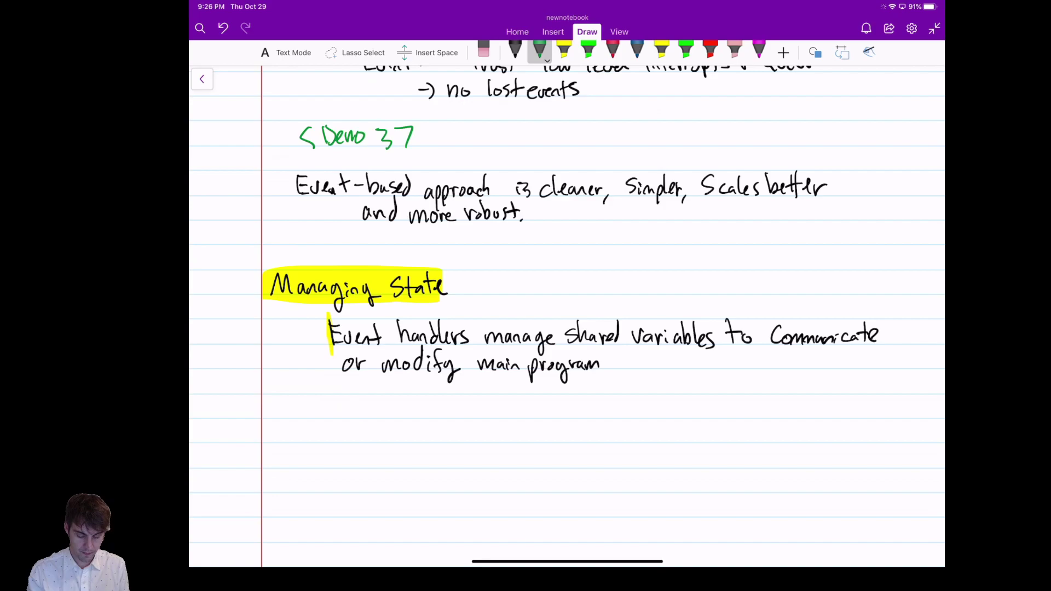
- Write the green '<demo 4-6>' reference under the note
{"action": "left_click_drag", "start_coordinate": [348, 415], "coordinate": [442, 402]}
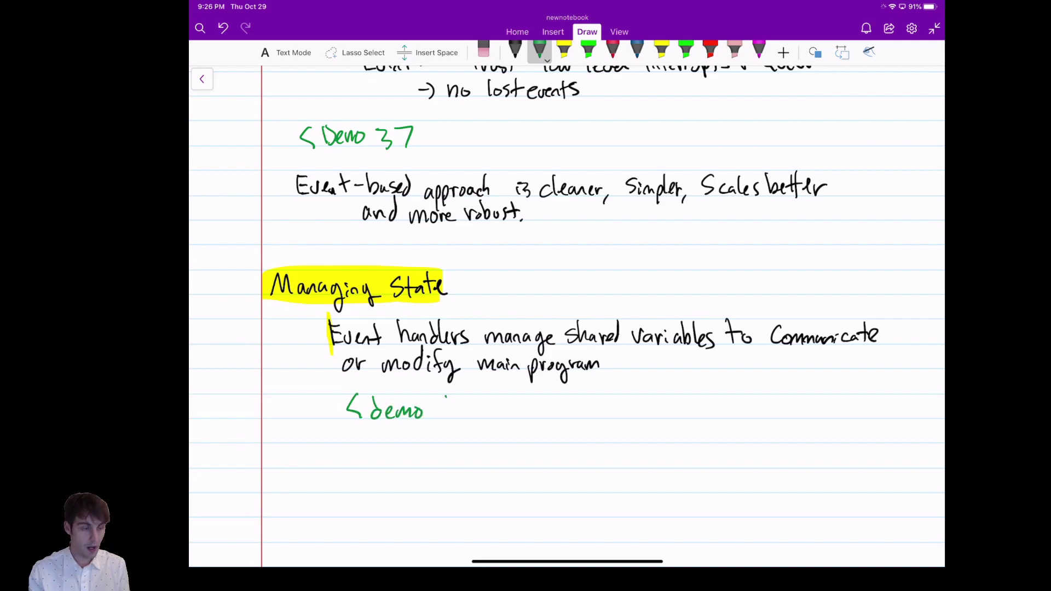
{"action": "left_click_drag", "start_coordinate": [442, 413], "coordinate": [506, 412]}
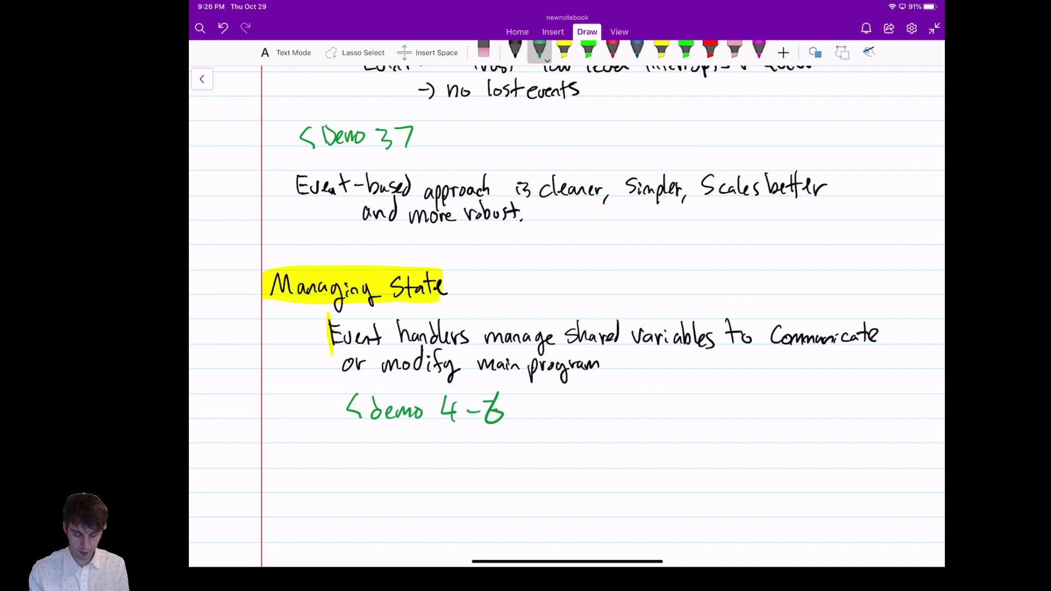
{"action": "left_click_drag", "start_coordinate": [506, 403], "coordinate": [527, 419]}
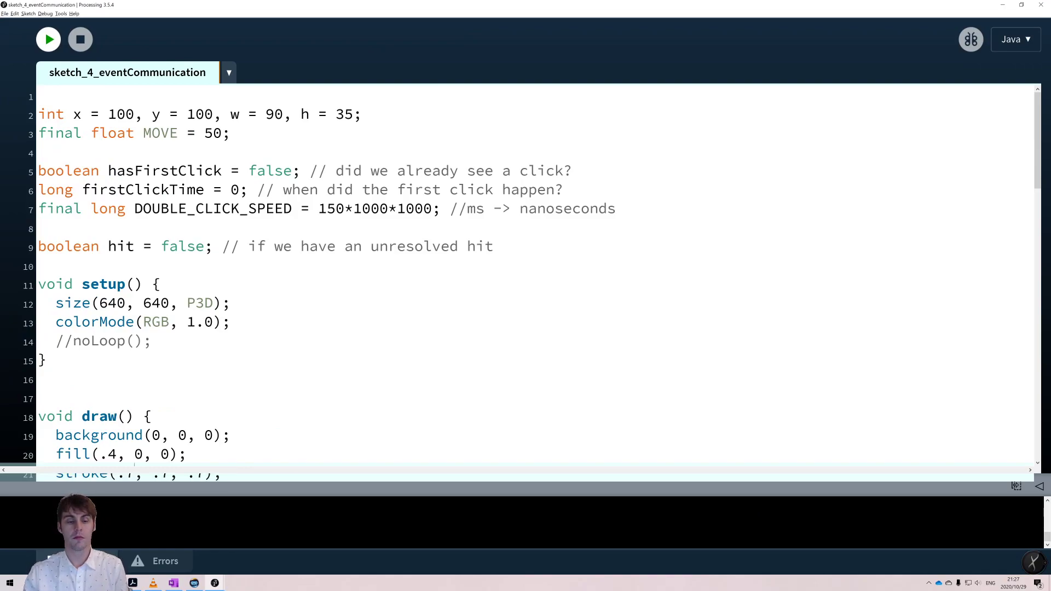
- Run sketch_4_eventCommunication to show the red rectangle, then close it and scroll the code
{"action": "left_click", "coordinate": [48, 39]}
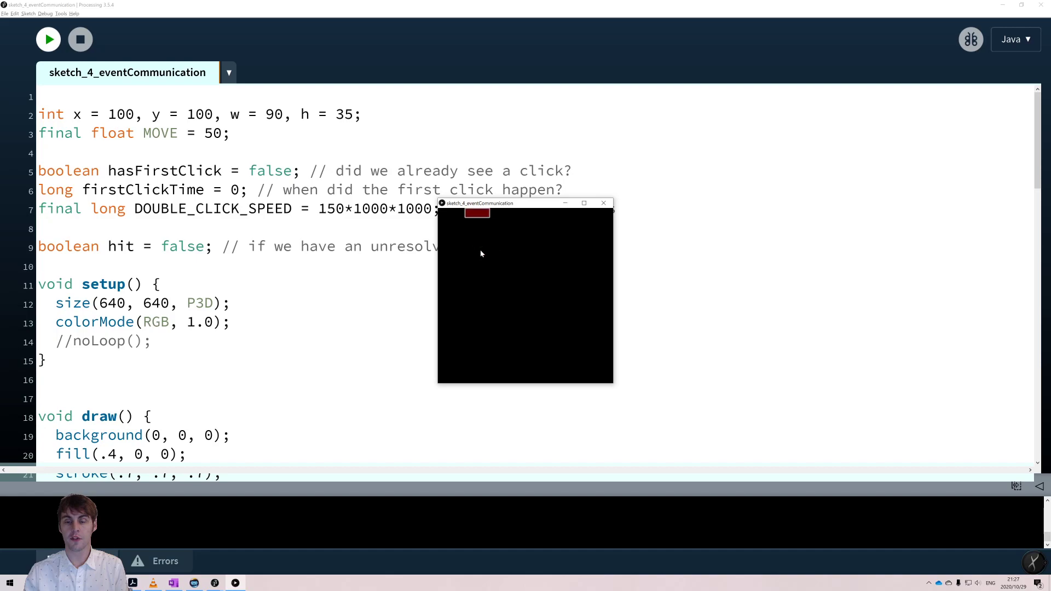
{"action": "left_click", "coordinate": [602, 203]}
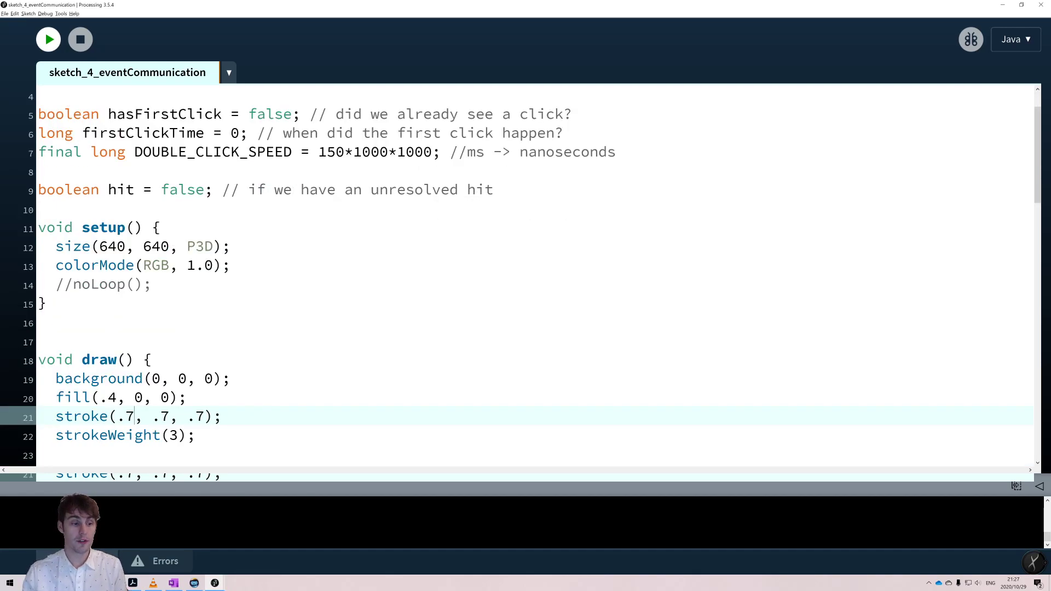
{"action": "scroll", "scroll_direction": "down", "scroll_amount": 3}
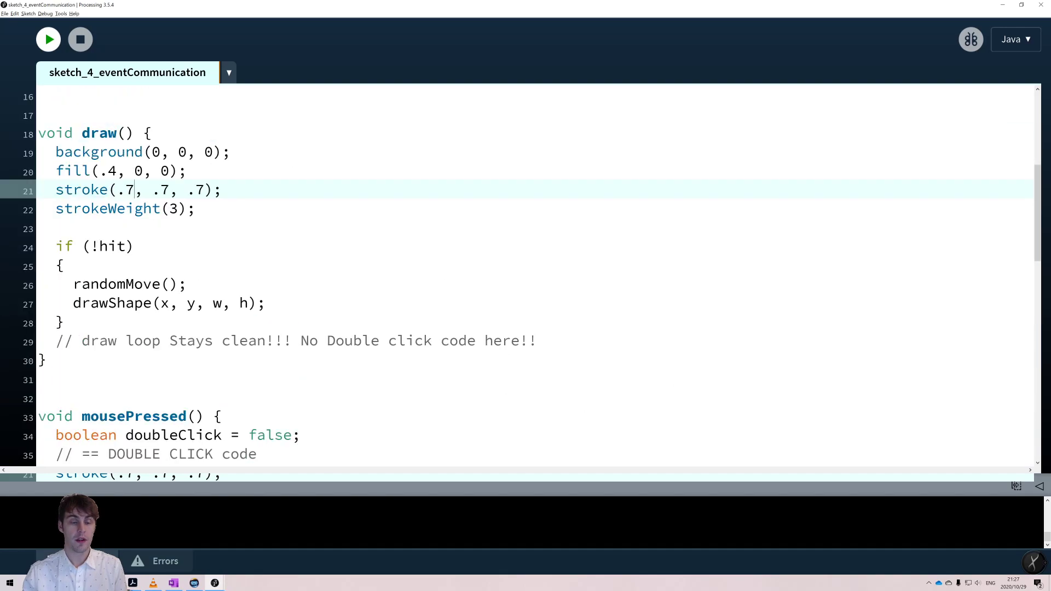
{"action": "scroll", "scroll_direction": "down", "scroll_amount": 3}
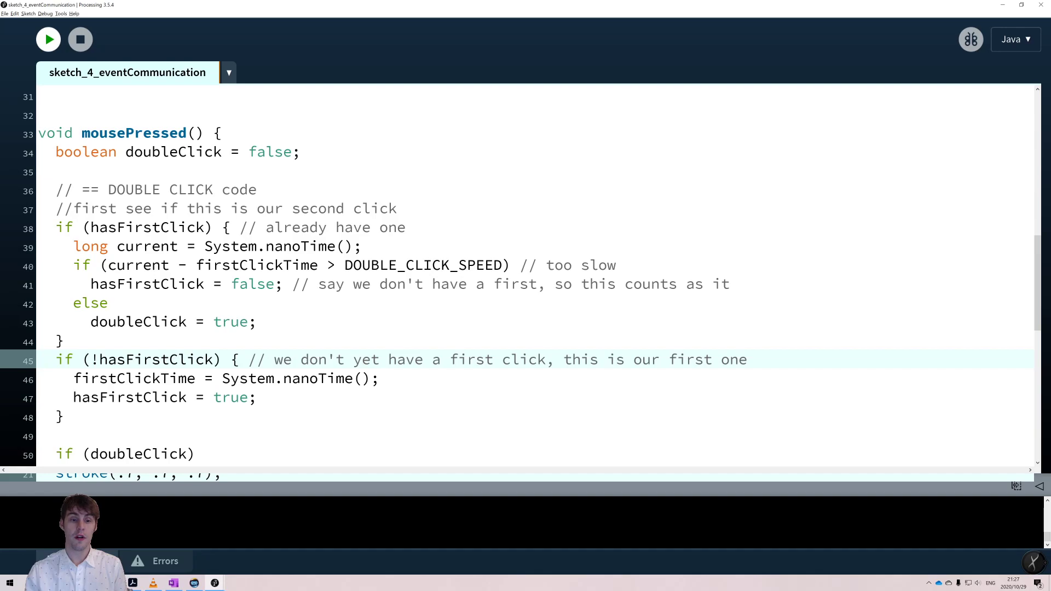
- Highlight the doubleClick assignment and review the hit detection in mousePressed
{"action": "double_click", "coordinate": [138, 322]}
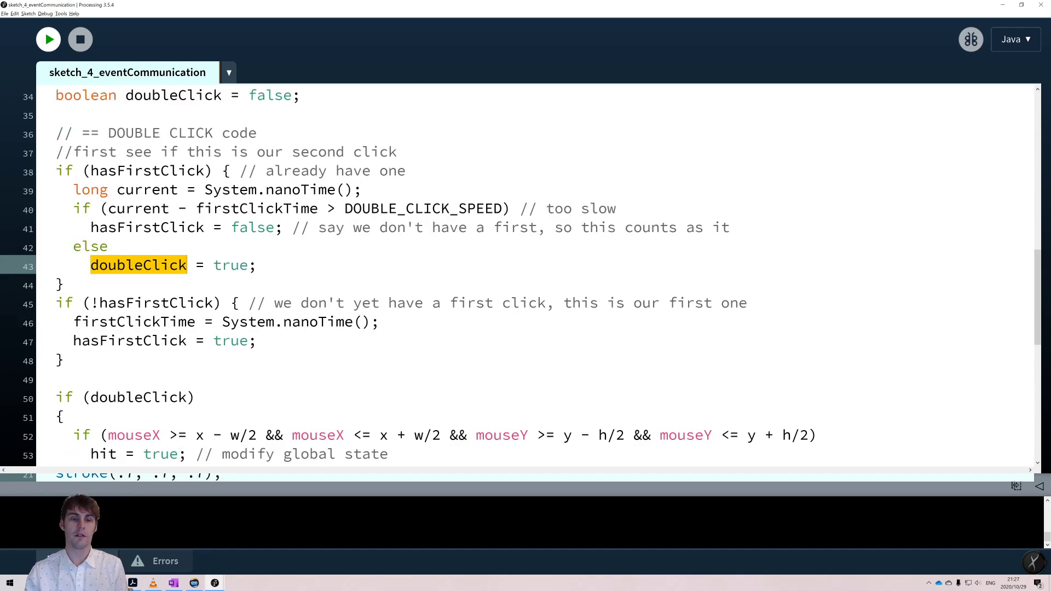
{"action": "scroll", "scroll_direction": "down", "scroll_amount": 3}
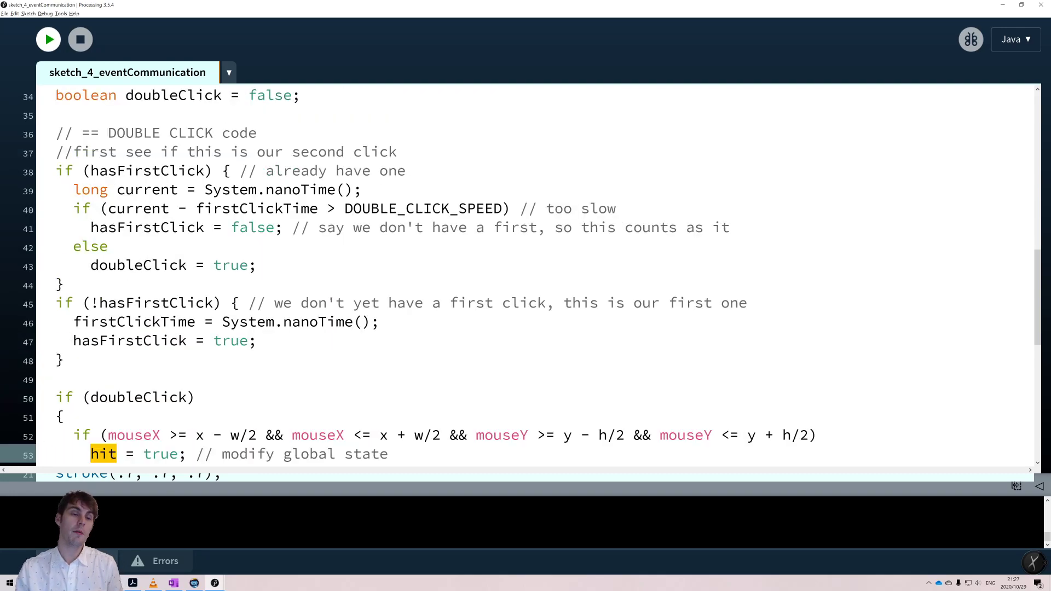
{"action": "scroll", "scroll_direction": "up", "scroll_amount": 3}
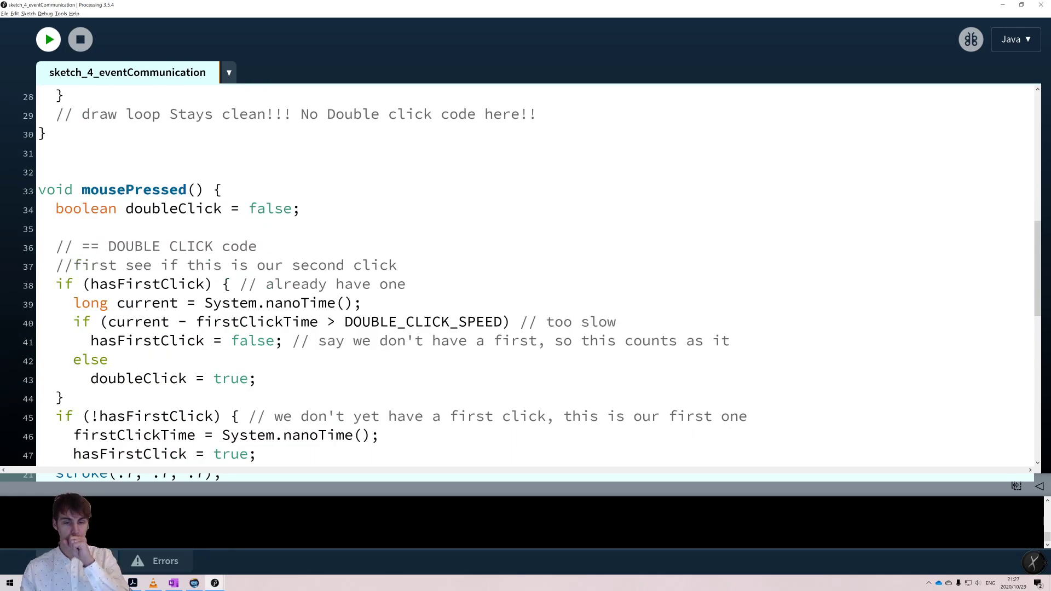
{"action": "scroll", "scroll_direction": "down", "scroll_amount": 3}
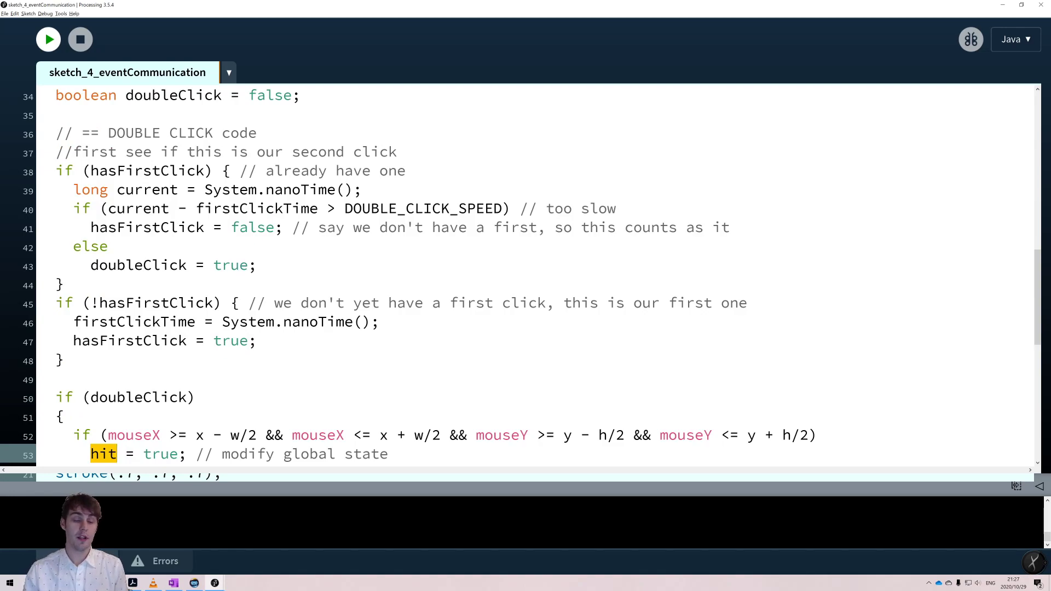
{"action": "scroll", "scroll_direction": "down", "scroll_amount": 3}
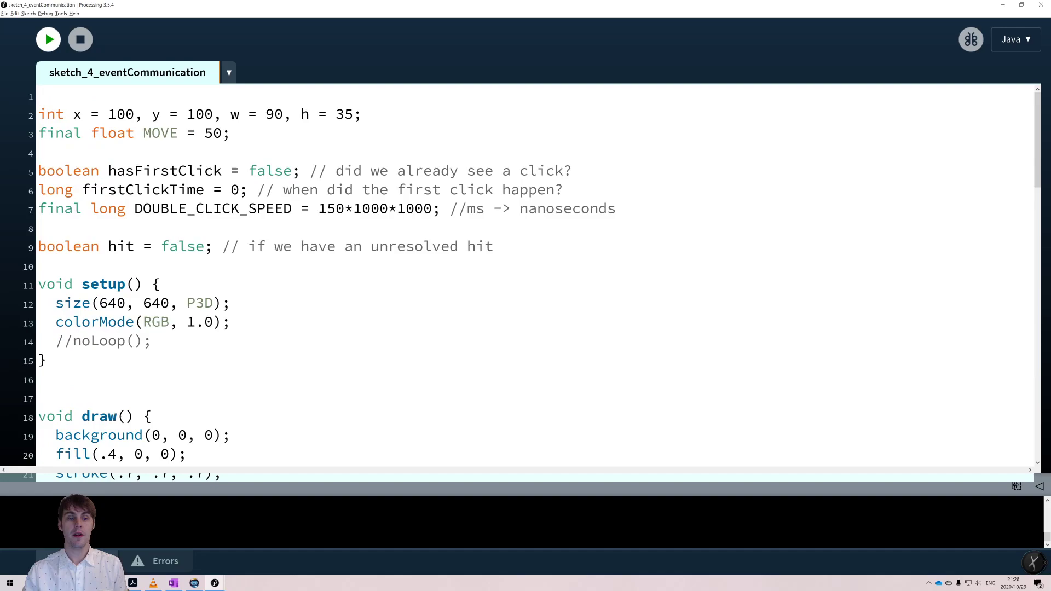
{"action": "scroll", "scroll_direction": "down", "scroll_amount": 3}
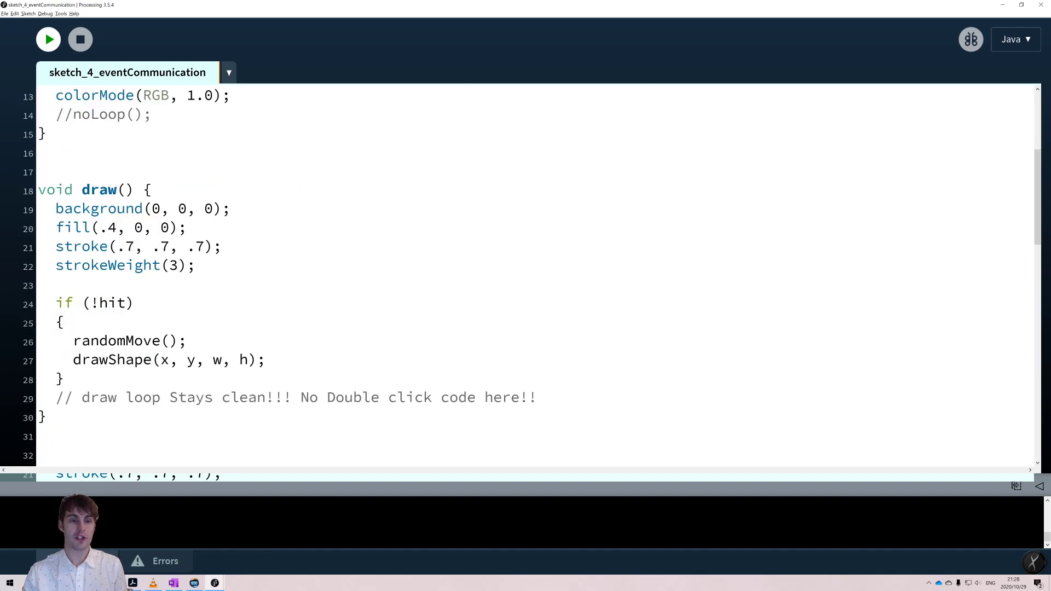
{"action": "left_click", "coordinate": [134, 284]}
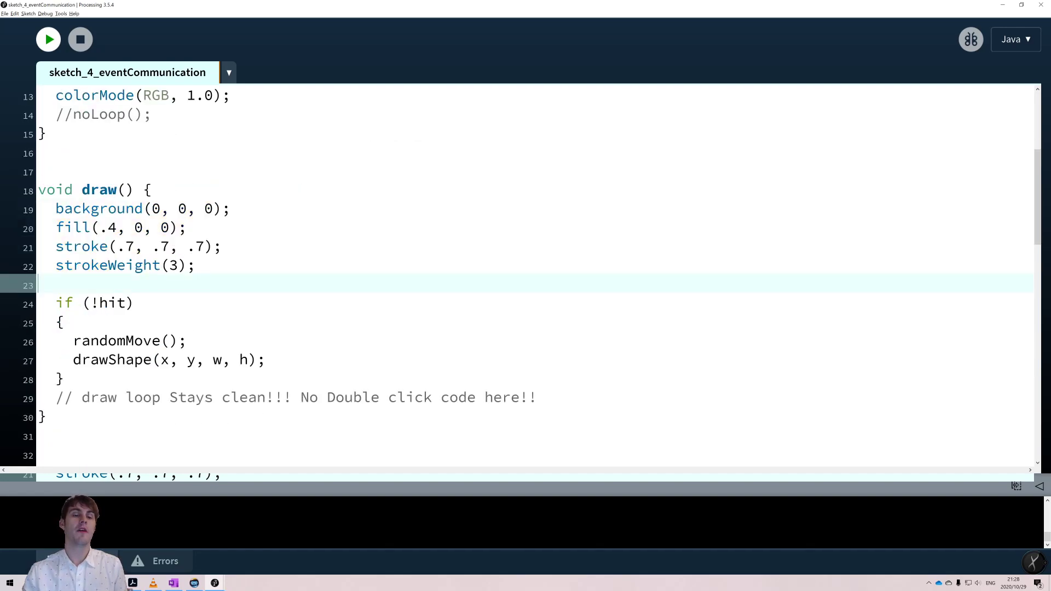
{"action": "double_click", "coordinate": [110, 302]}
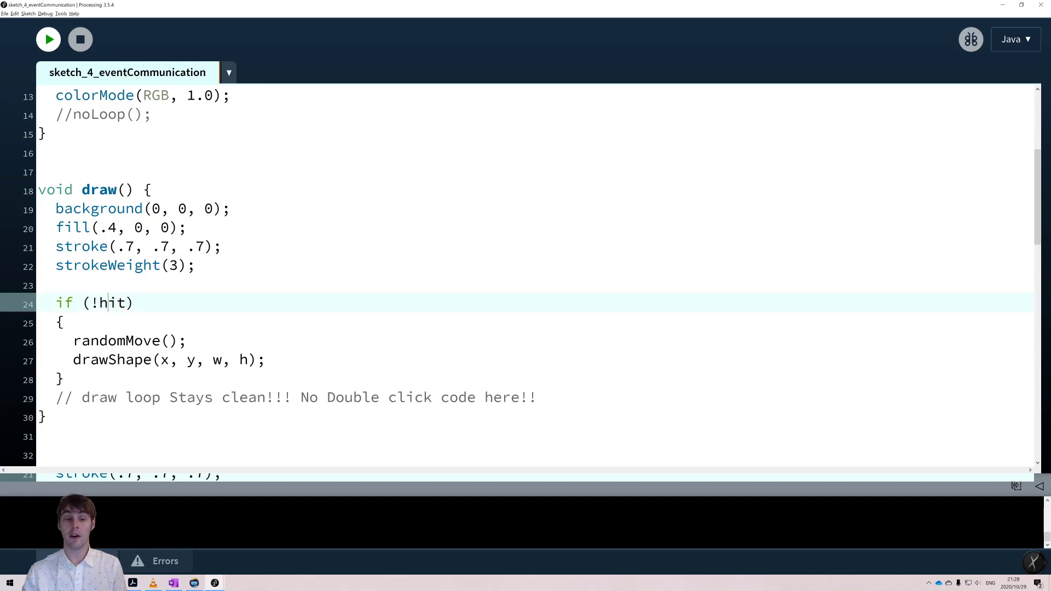
{"action": "double_click", "coordinate": [112, 303]}
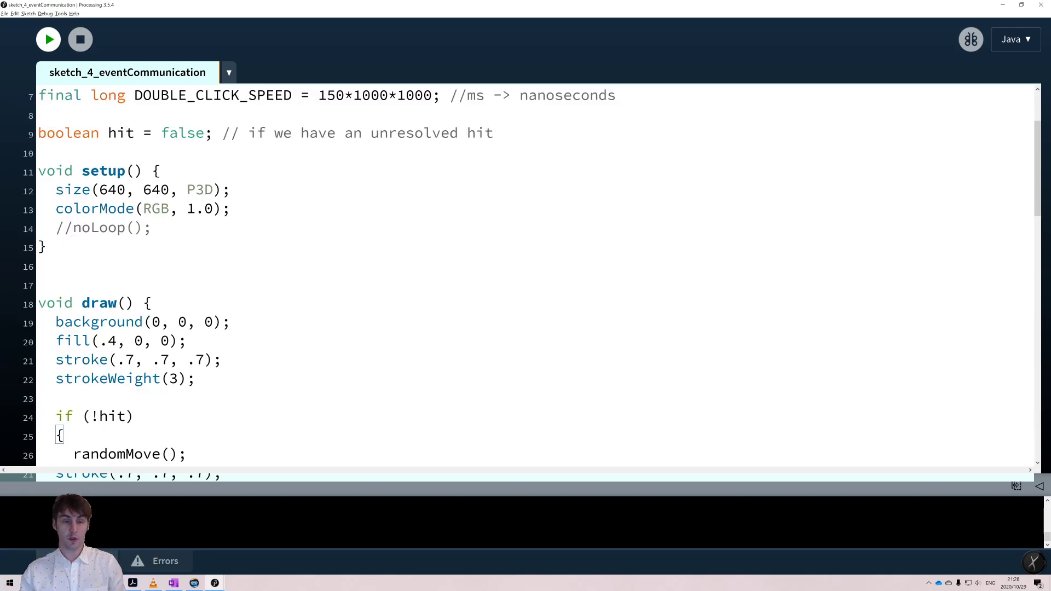
{"action": "double_click", "coordinate": [121, 245]}
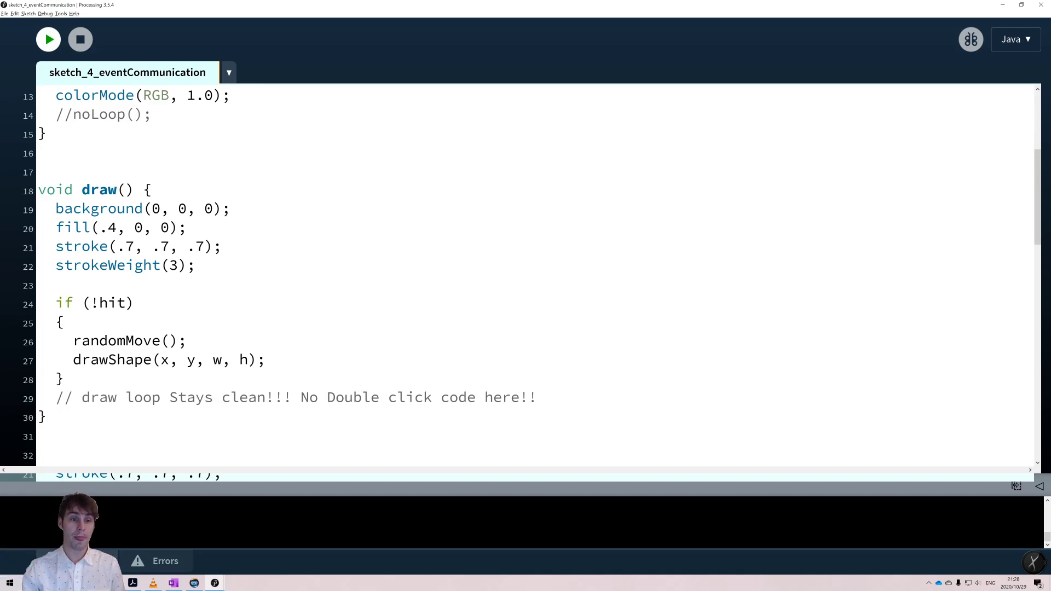
{"action": "double_click", "coordinate": [111, 302]}
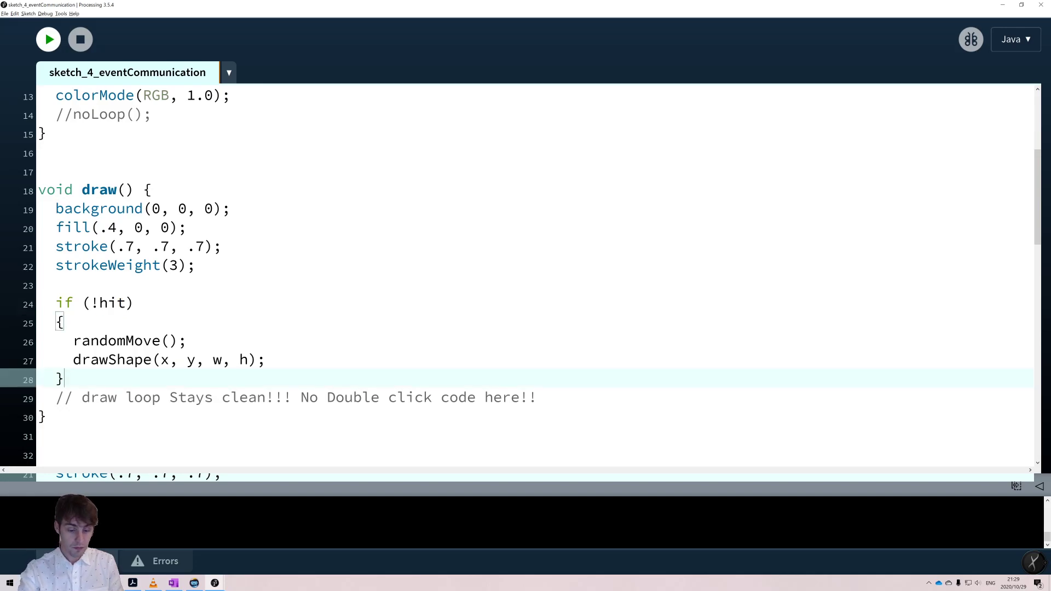
- Add an else branch with w /= 2; h /= 2; to halve the rectangle
{"action": "type", "text": "else"}
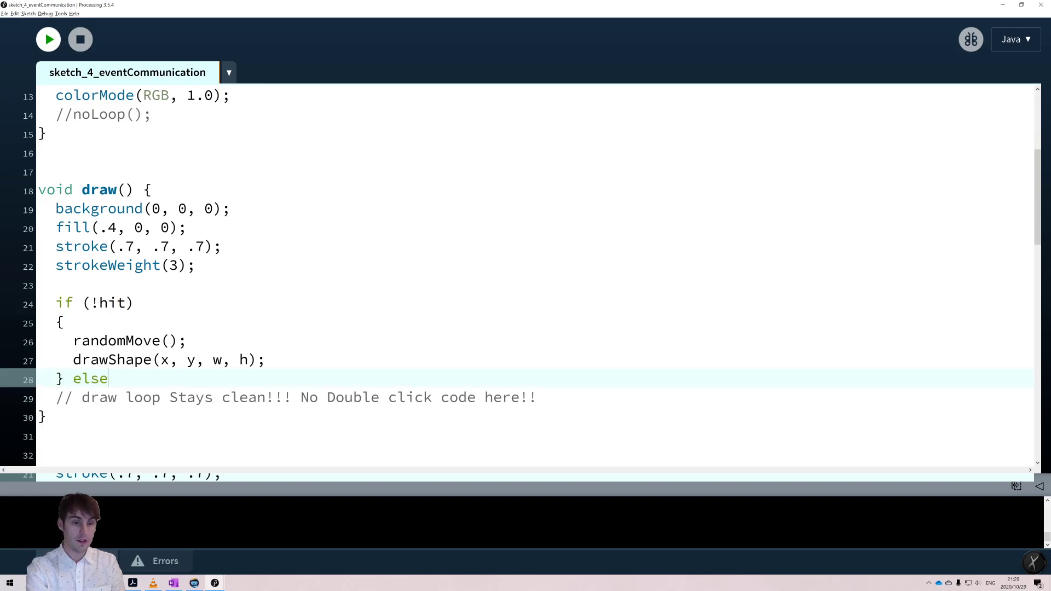
{"action": "type", "text": "{"}
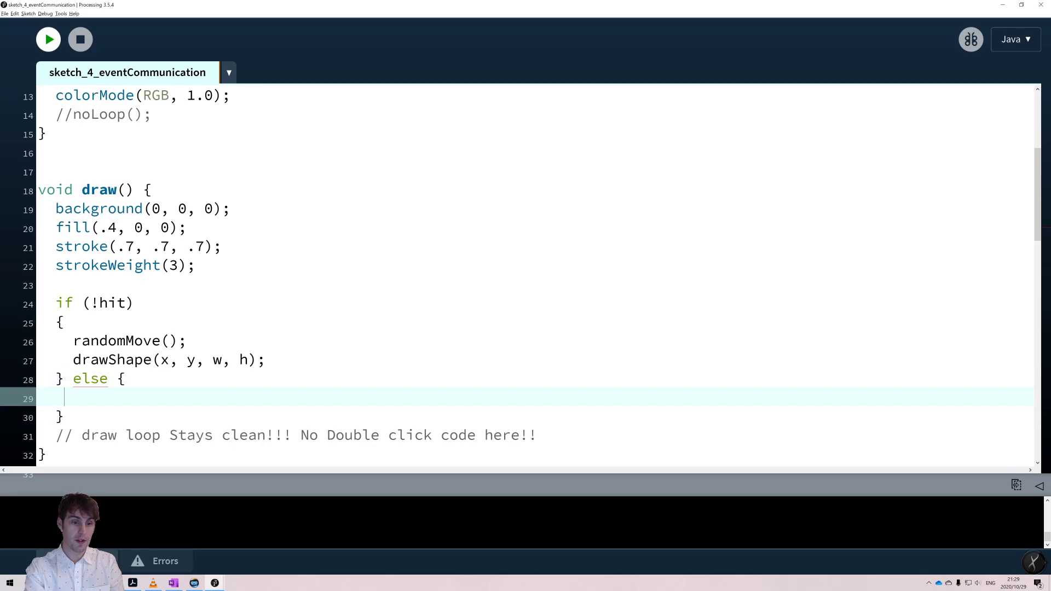
{"action": "type", "text": "w /"}
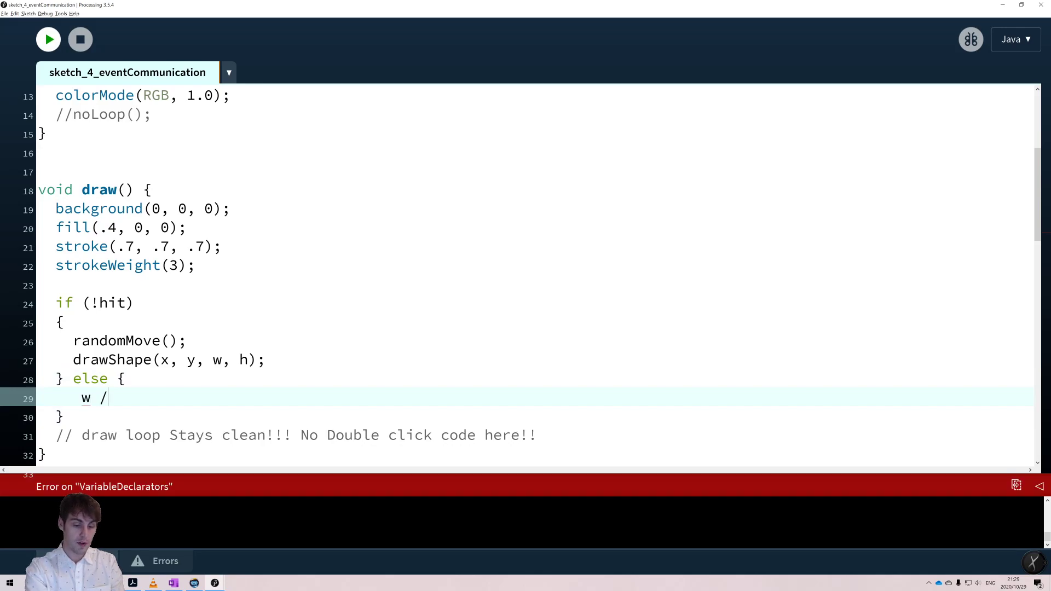
{"action": "type", "text": "="}
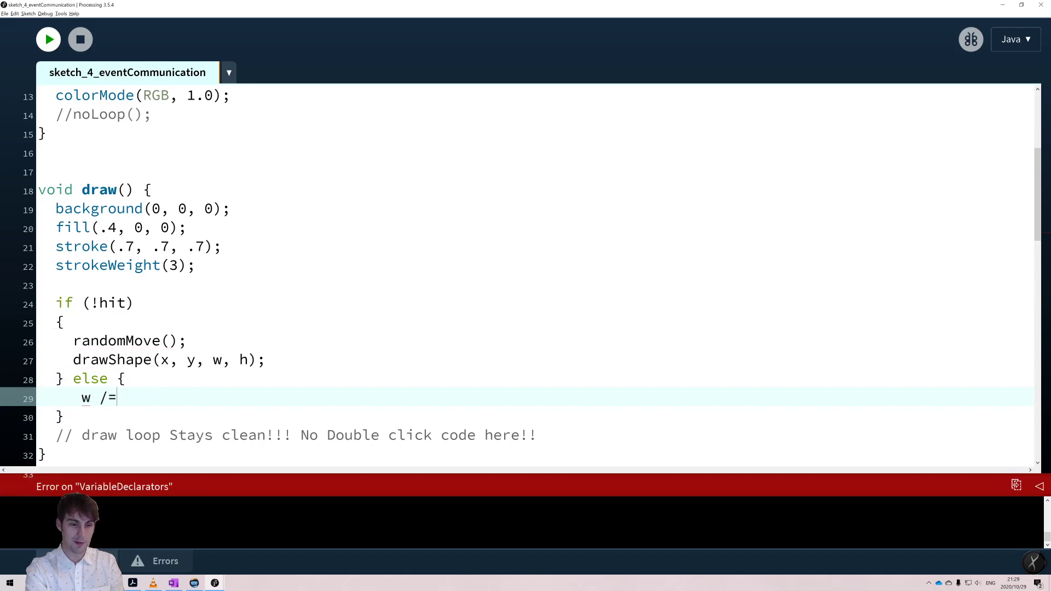
{"action": "type", "text": "2;"}
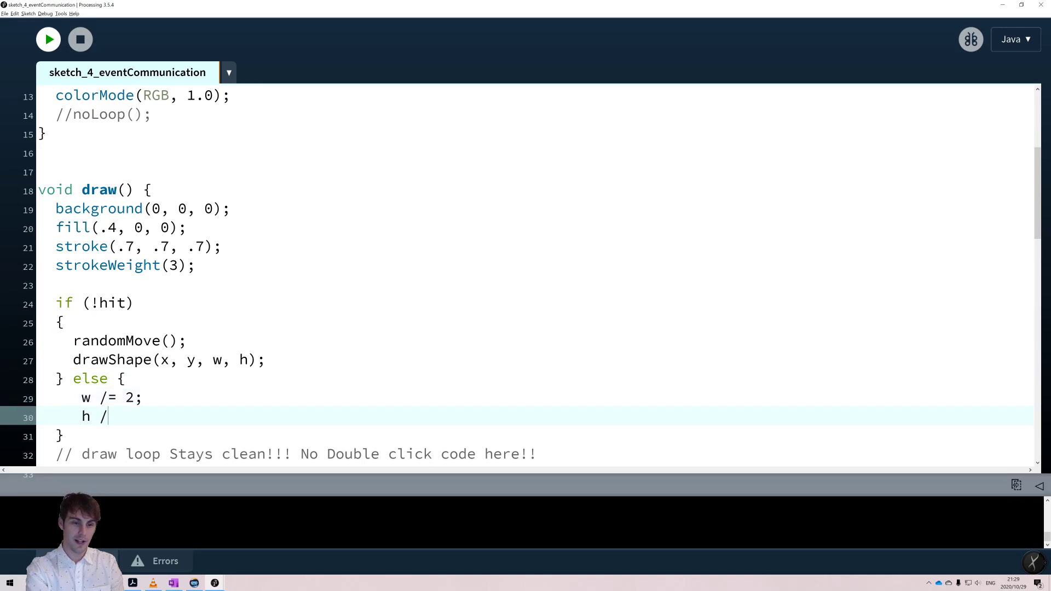
{"action": "type", "text": "= 2;"}
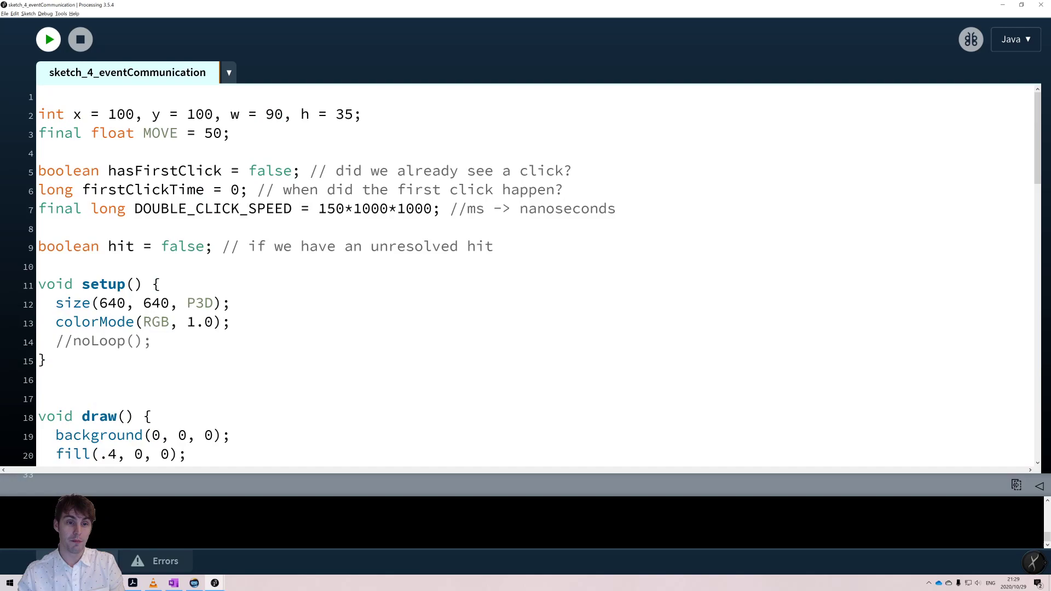
- Set the starting size to 180 by 70 and add hit = false; to the else branch
{"action": "left_click", "coordinate": [266, 114]}
{"action": "type", "text": "18"}
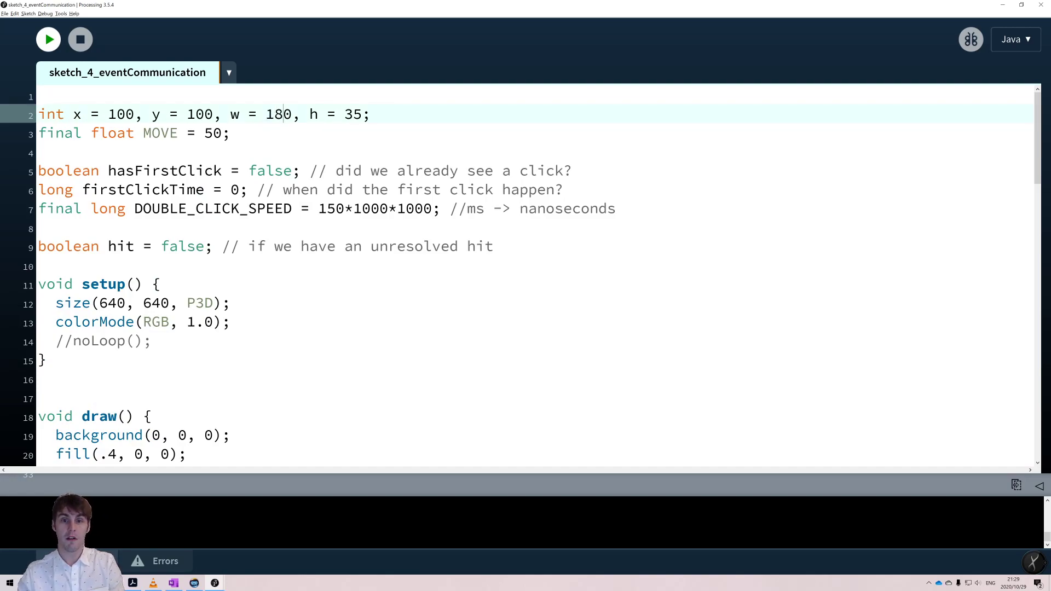
{"action": "type", "text": "70"}
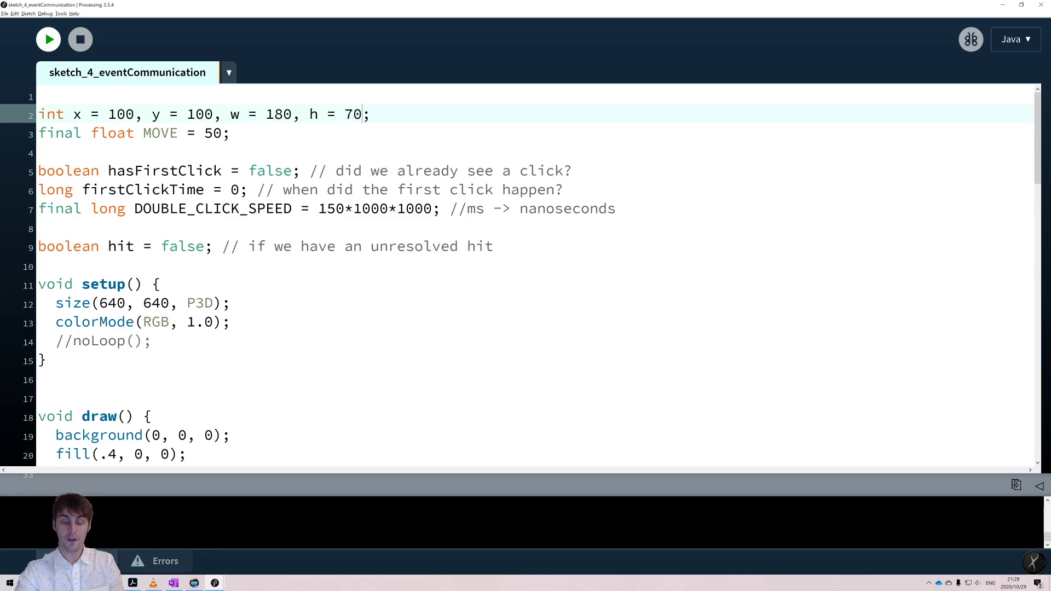
{"action": "scroll", "scroll_direction": "down", "scroll_amount": 3}
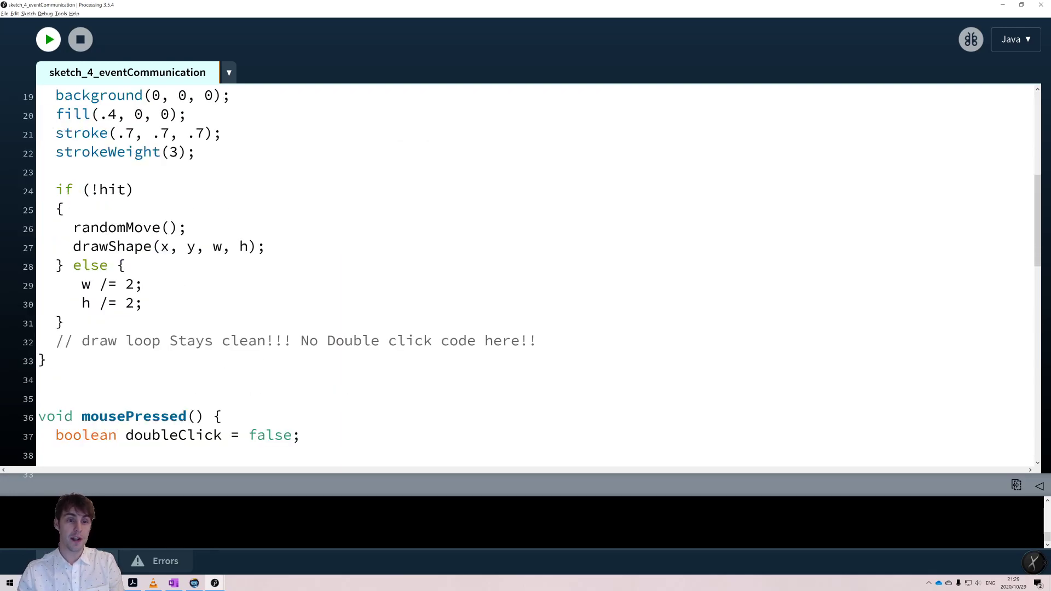
{"action": "type", "text": "hit"}
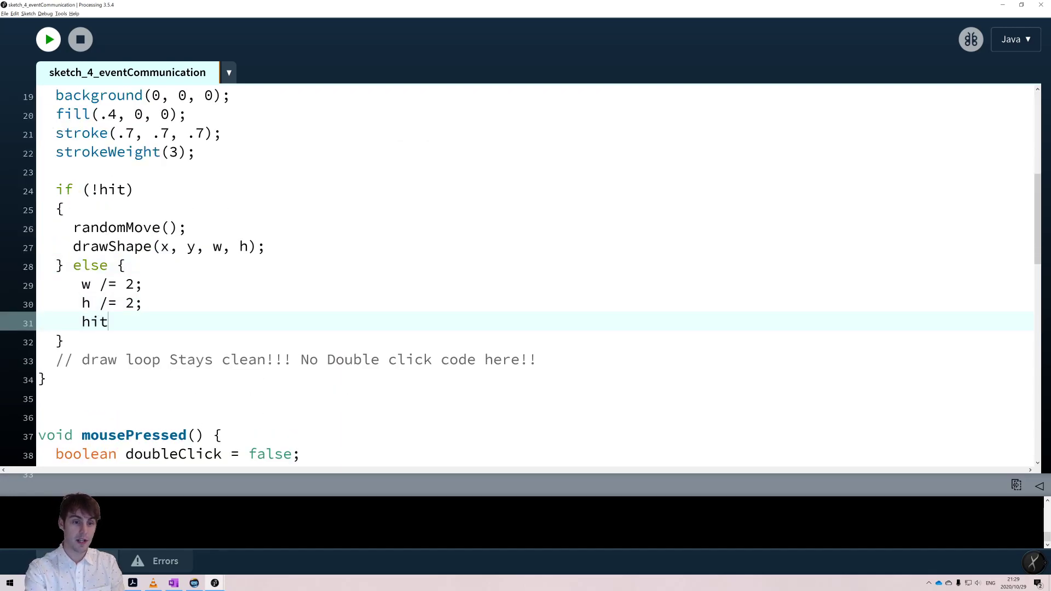
{"action": "type", "text": "= false;"}
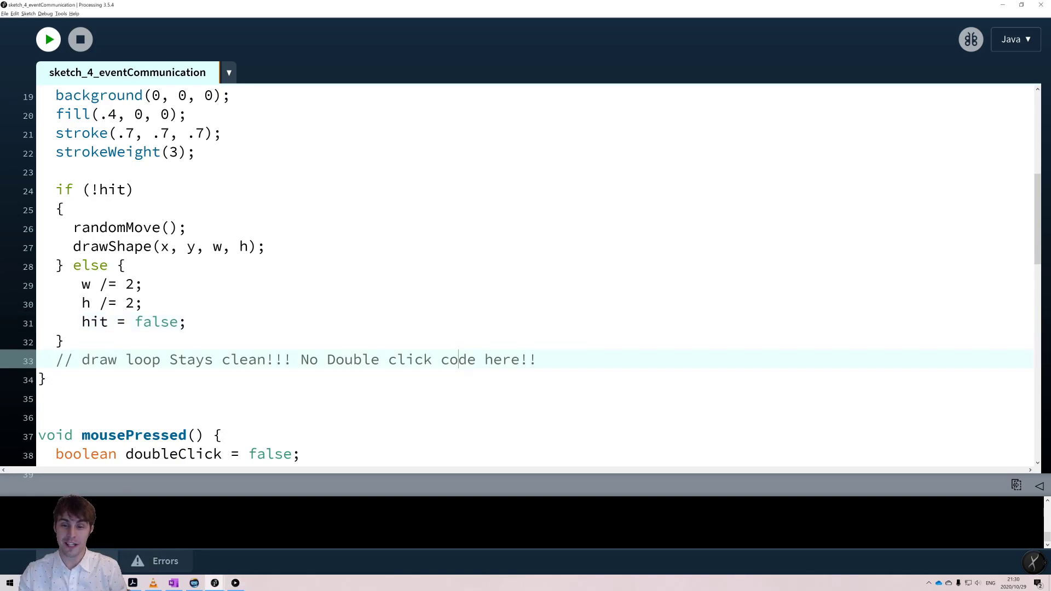
{"action": "left_click", "coordinate": [48, 38]}
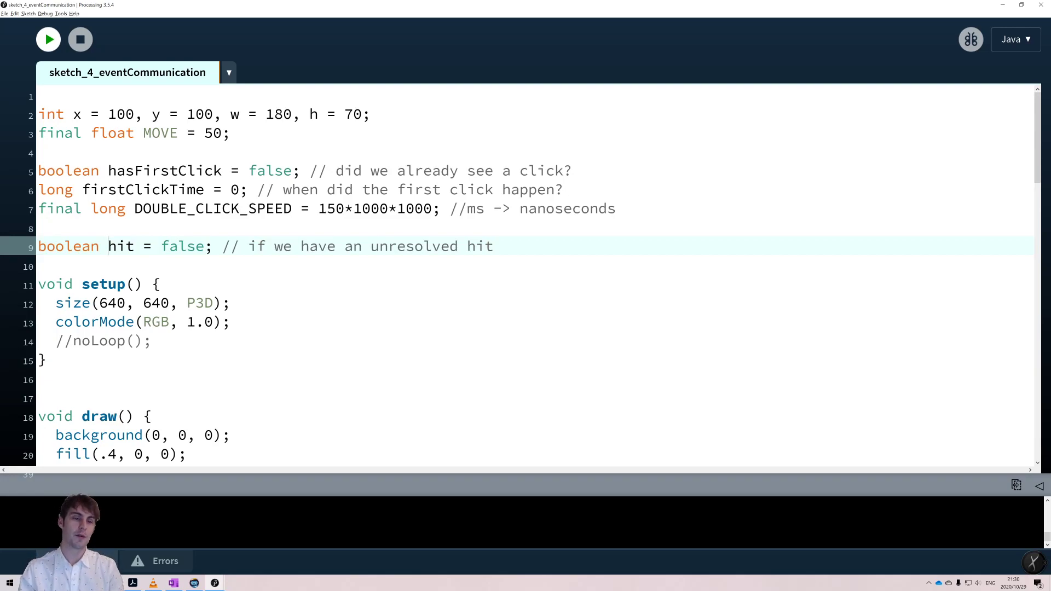
{"action": "scroll", "scroll_direction": "down", "scroll_amount": 3}
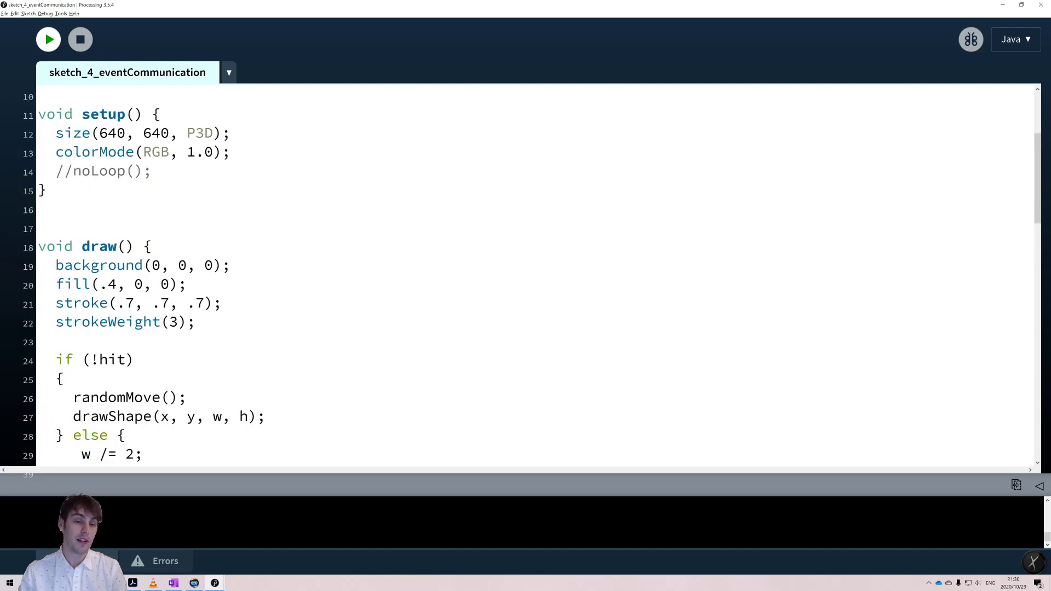
{"action": "scroll", "scroll_direction": "down", "scroll_amount": 3}
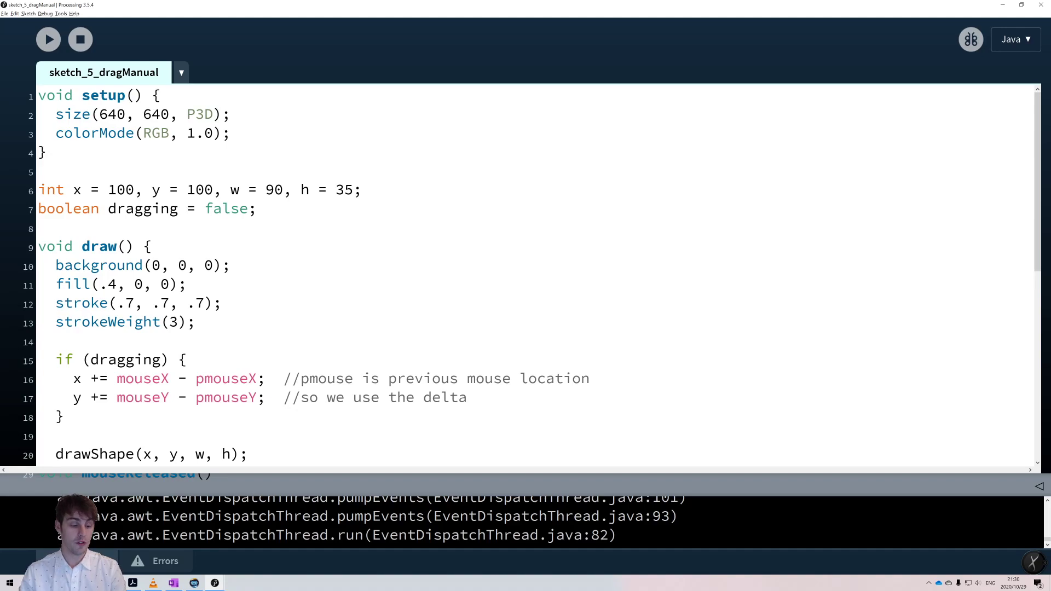
- Review sketch_5_dragManual's draw, mousePressed, mouseReleased and pmouseY, then run it
{"action": "left_click", "coordinate": [48, 39]}
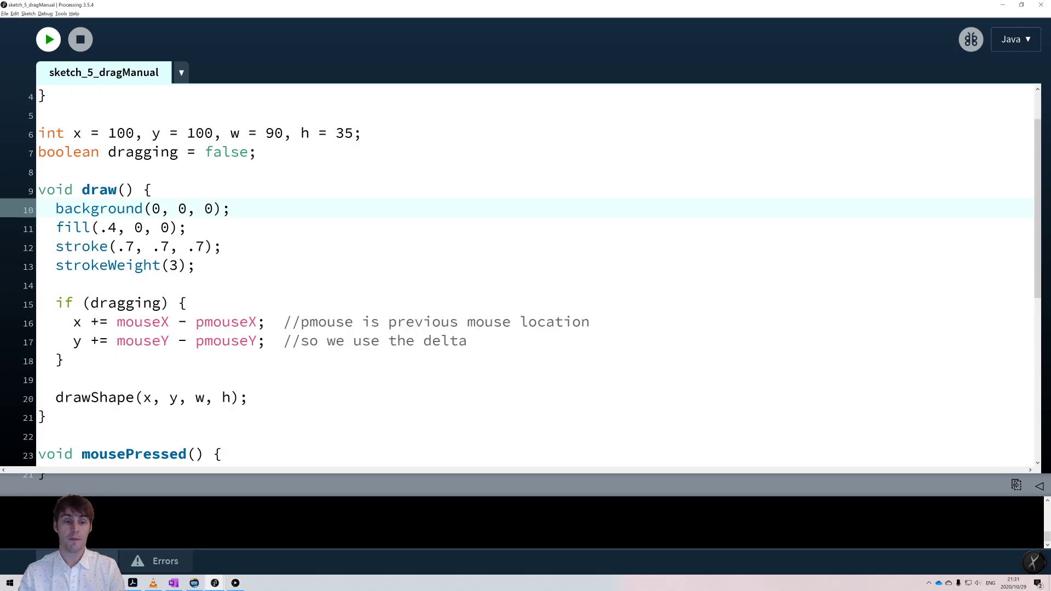
{"action": "scroll", "scroll_direction": "down", "scroll_amount": 3}
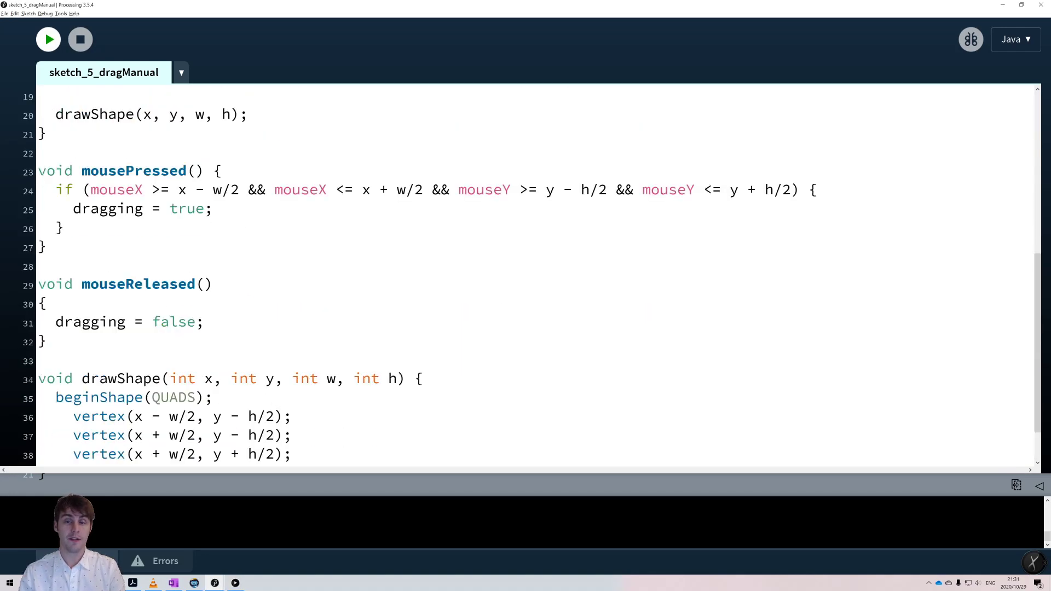
{"action": "double_click", "coordinate": [131, 171]}
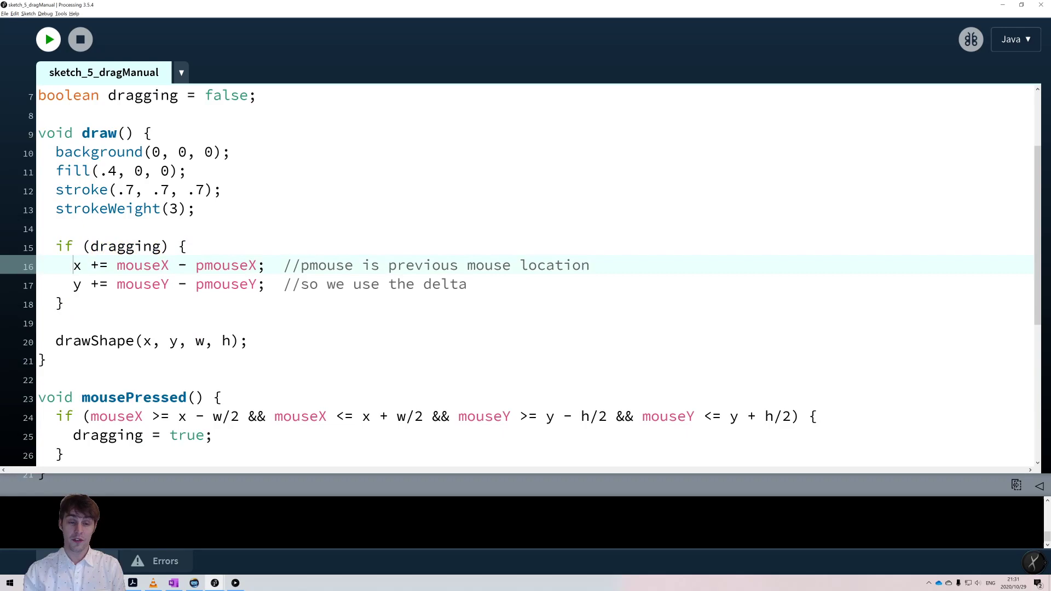
{"action": "left_click_drag", "start_coordinate": [73, 265], "coordinate": [254, 265]}
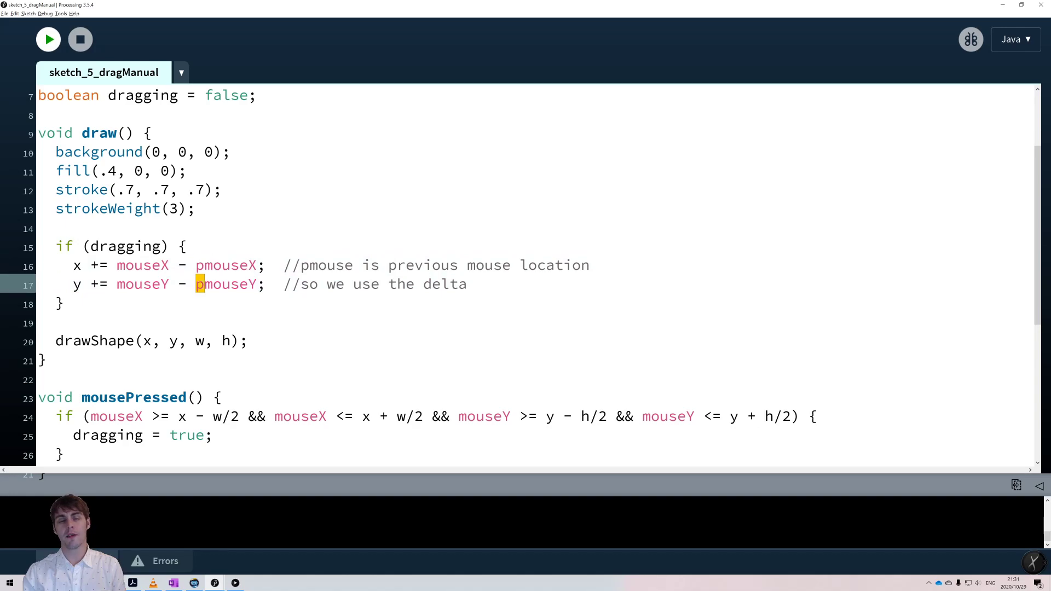
{"action": "double_click", "coordinate": [226, 265]}
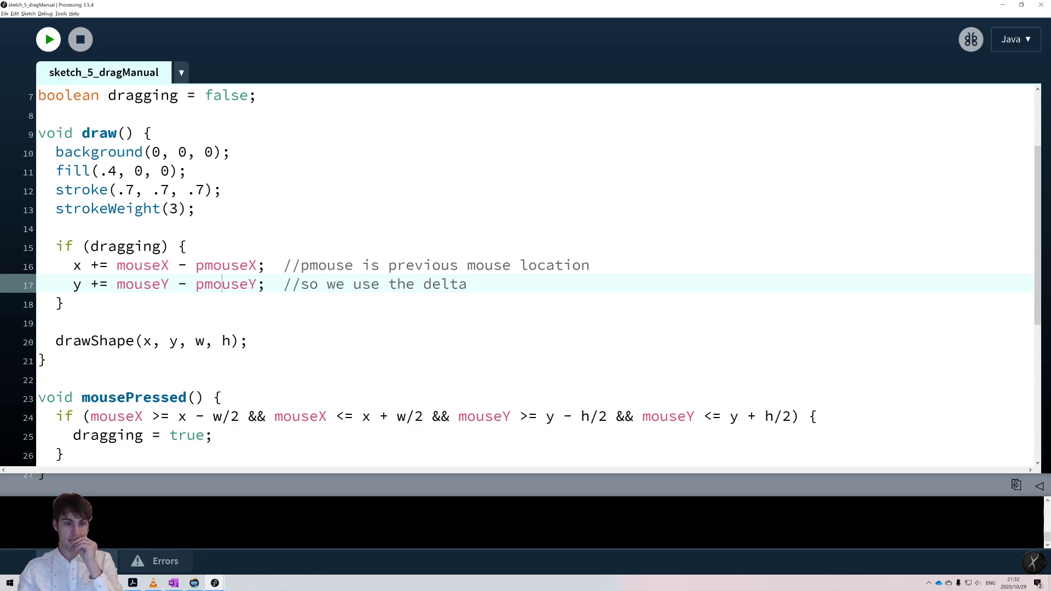
{"action": "left_click", "coordinate": [48, 38]}
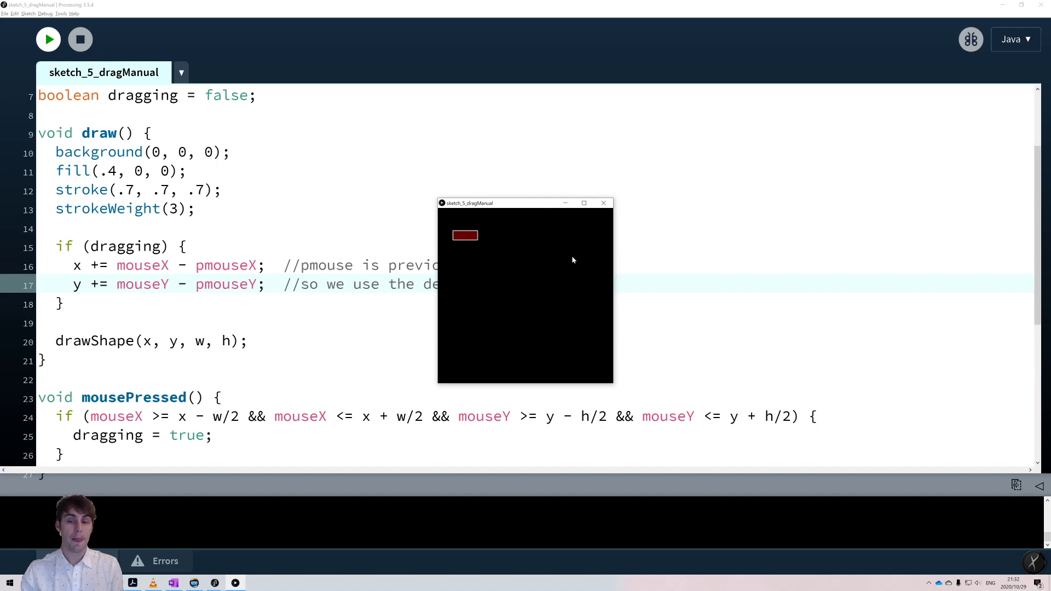
{"action": "mouse_move", "coordinate": [543, 310]}
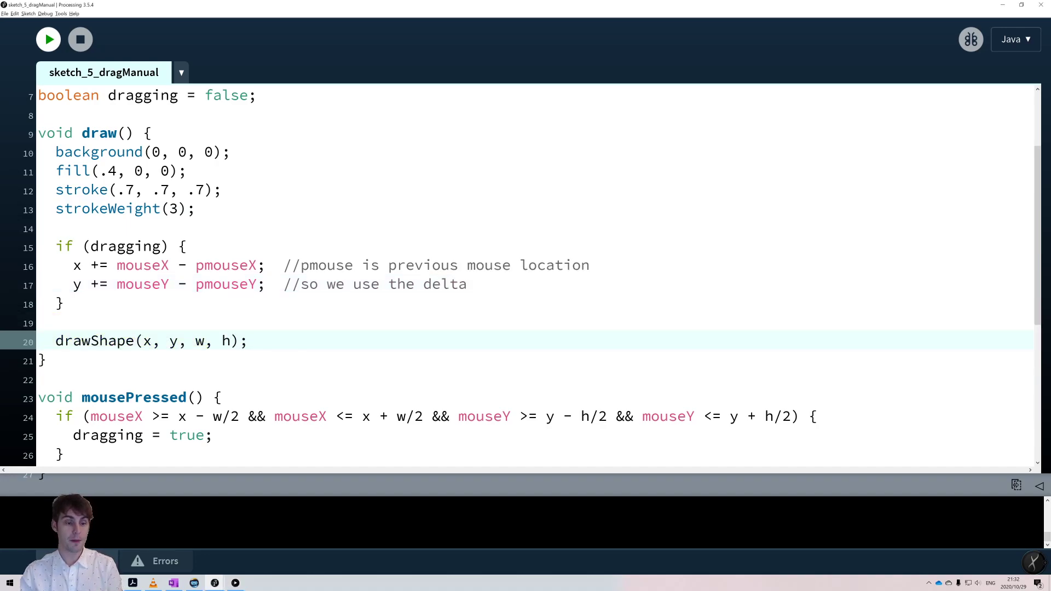
- Drag the red rectangle around the dragManual canvas, then close the sketch window
{"action": "left_click", "coordinate": [48, 39]}
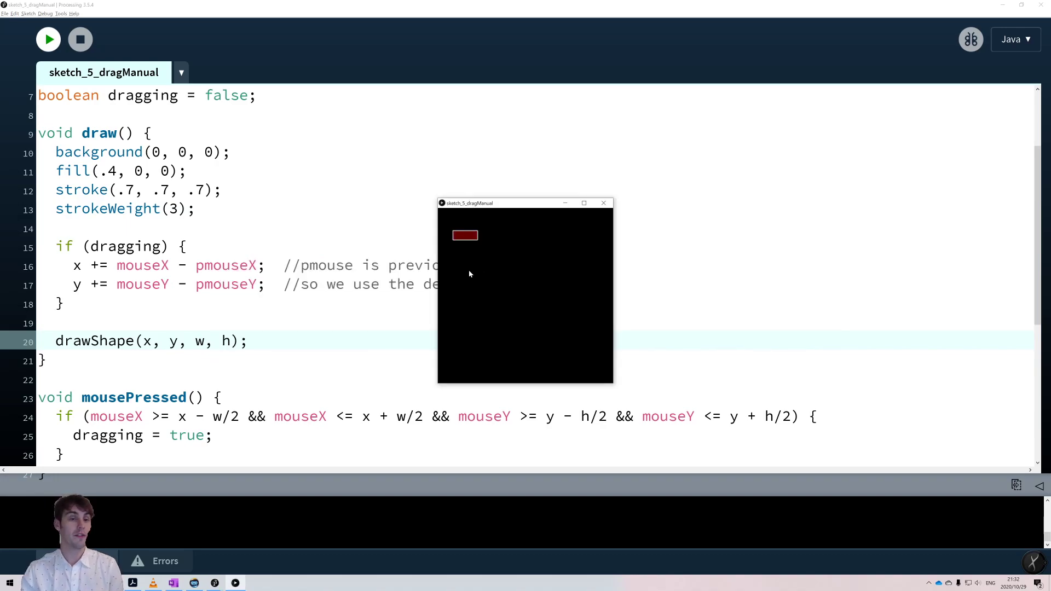
{"action": "left_click_drag", "start_coordinate": [465, 235], "coordinate": [480, 243]}
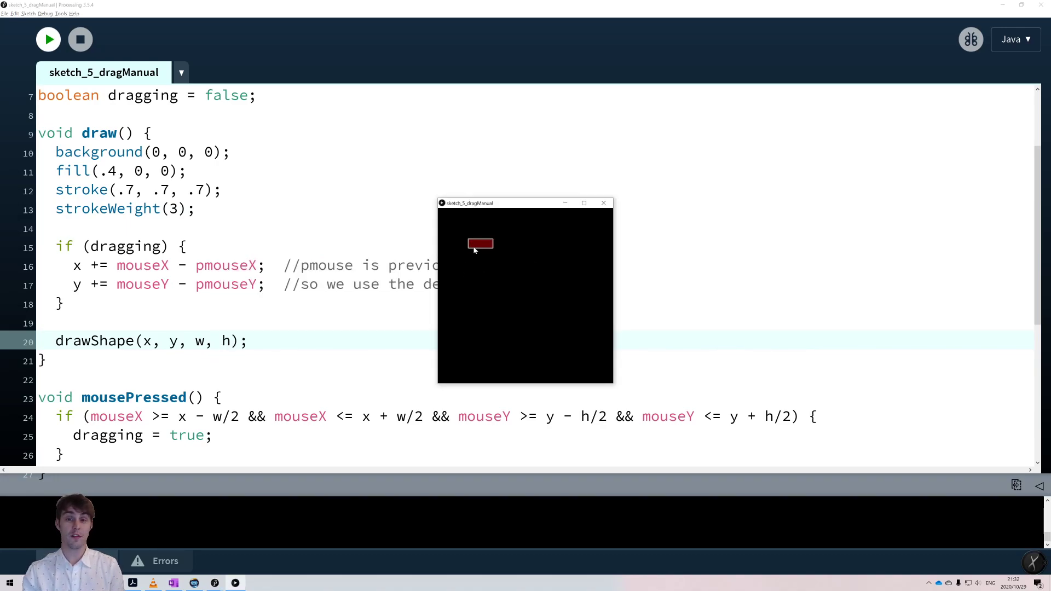
{"action": "left_click_drag", "start_coordinate": [480, 243], "coordinate": [491, 327]}
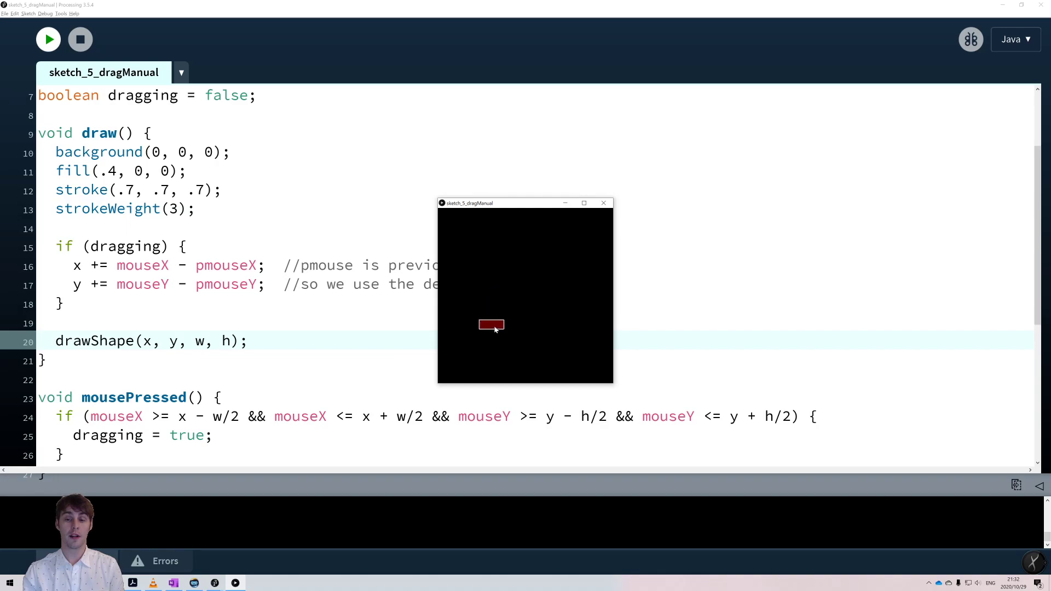
{"action": "left_click_drag", "start_coordinate": [492, 326], "coordinate": [540, 333]}
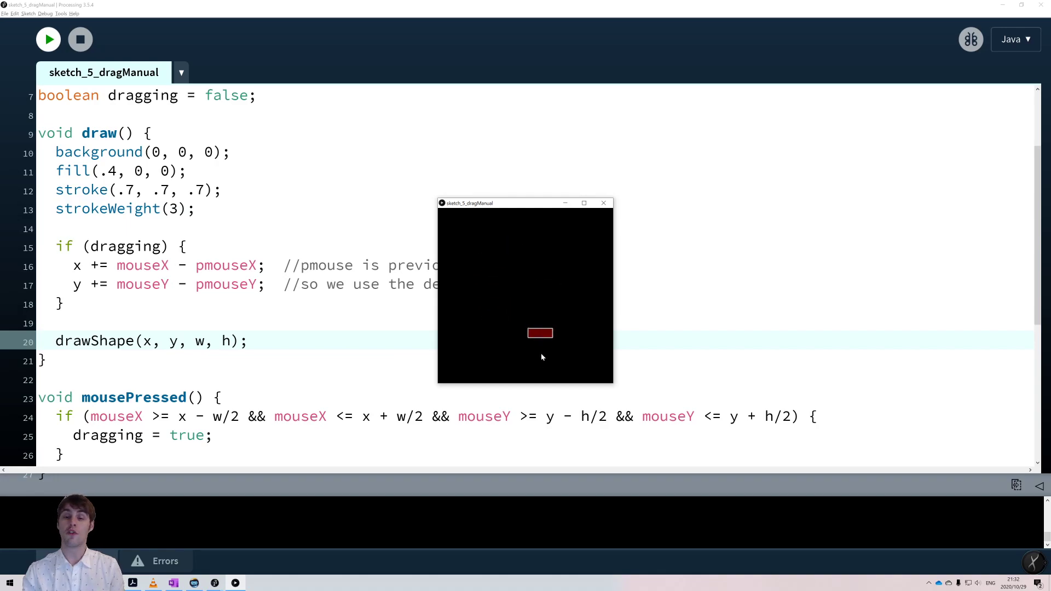
{"action": "left_click_drag", "start_coordinate": [540, 334], "coordinate": [498, 295]}
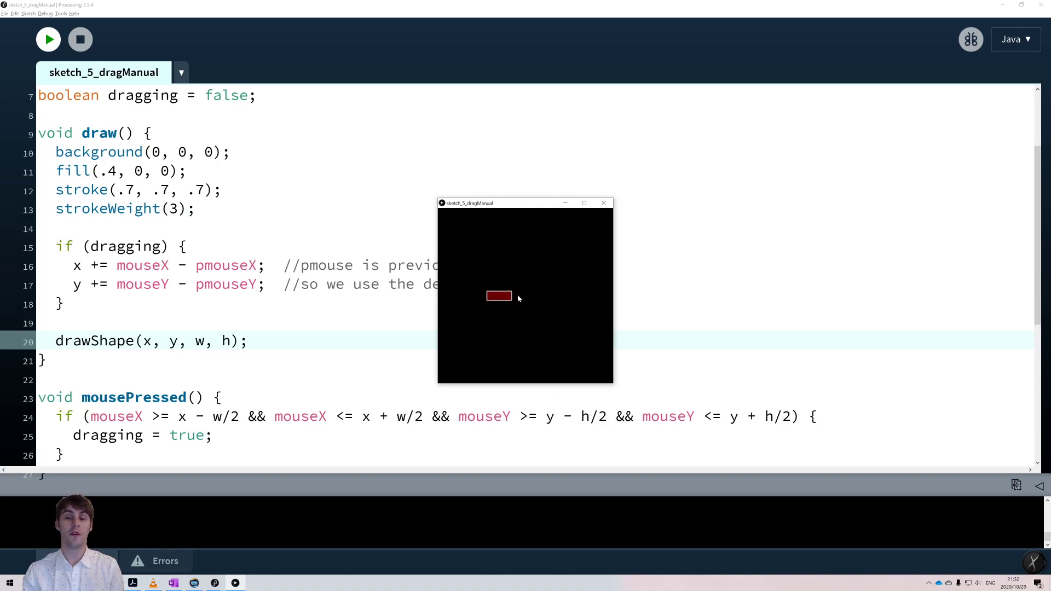
{"action": "left_click_drag", "start_coordinate": [499, 296], "coordinate": [468, 223]}
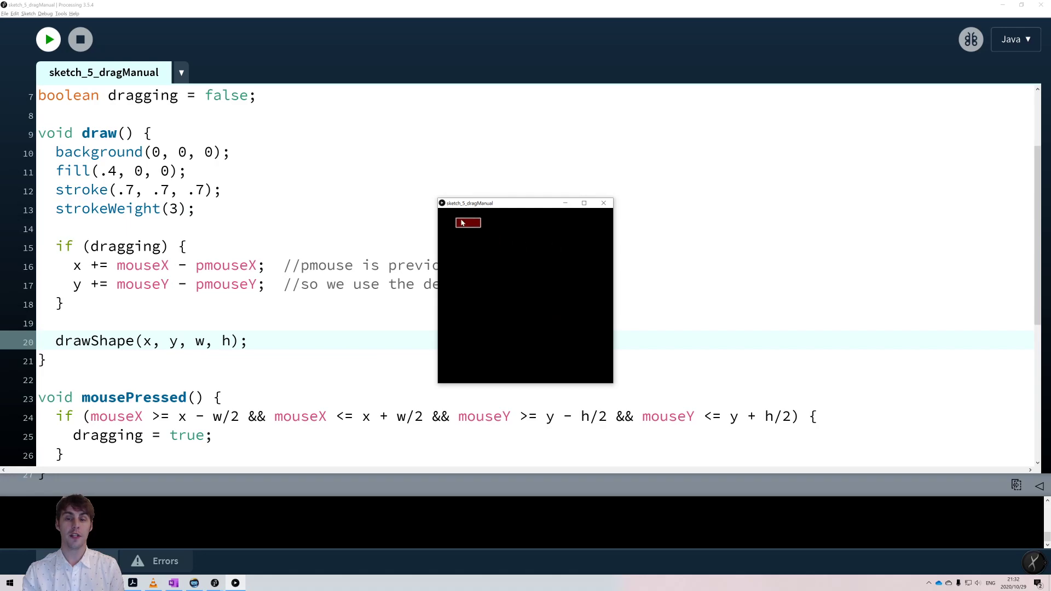
{"action": "left_click_drag", "start_coordinate": [467, 223], "coordinate": [459, 217]}
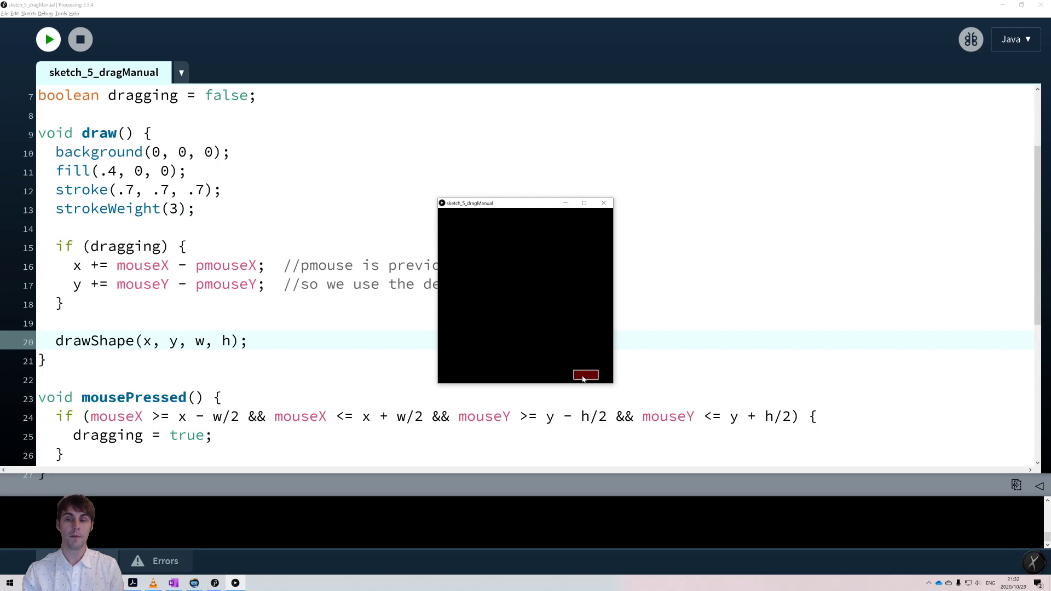
{"action": "left_click_drag", "start_coordinate": [585, 375], "coordinate": [466, 335]}
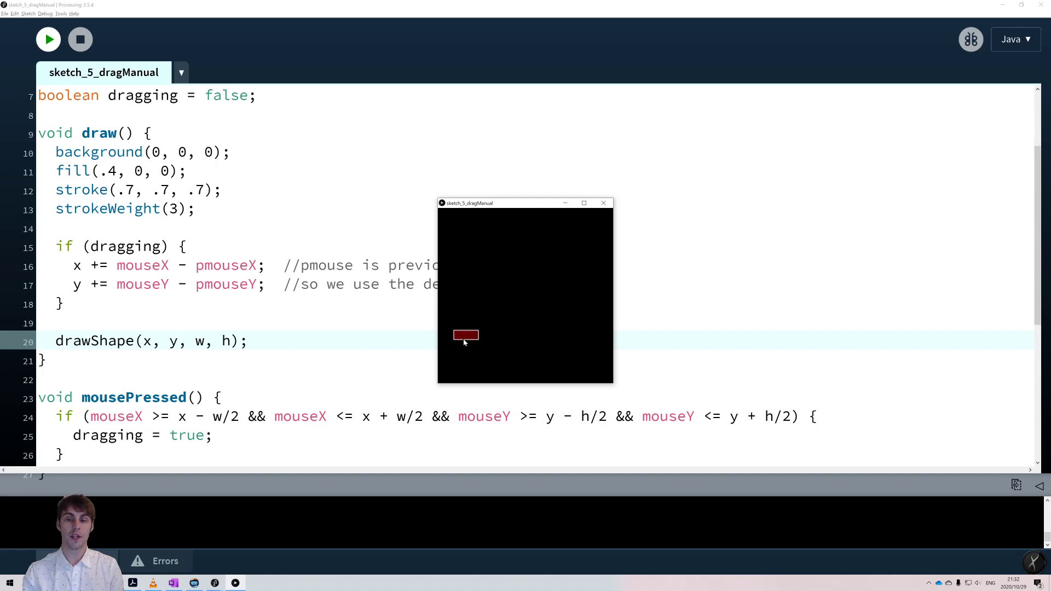
{"action": "left_click_drag", "start_coordinate": [466, 335], "coordinate": [469, 223]}
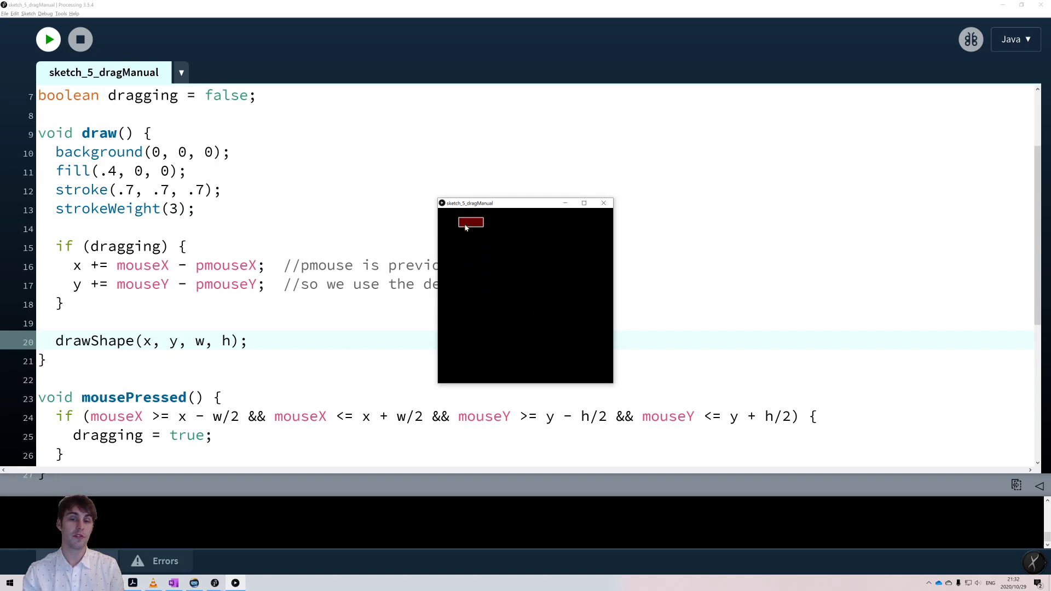
{"action": "left_click_drag", "start_coordinate": [469, 222], "coordinate": [520, 253]}
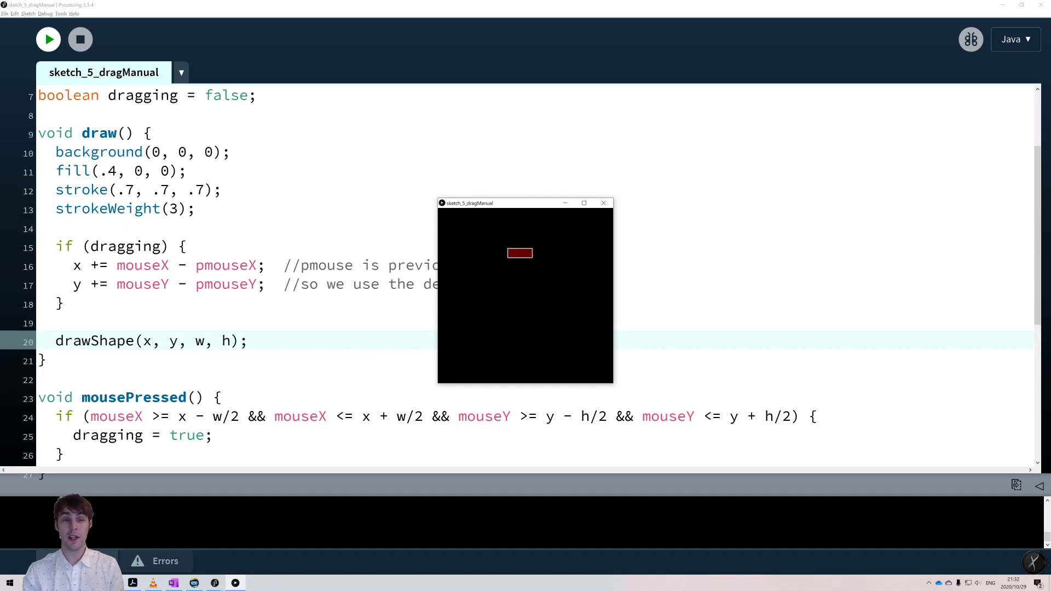
{"action": "mouse_move", "coordinate": [518, 259]}
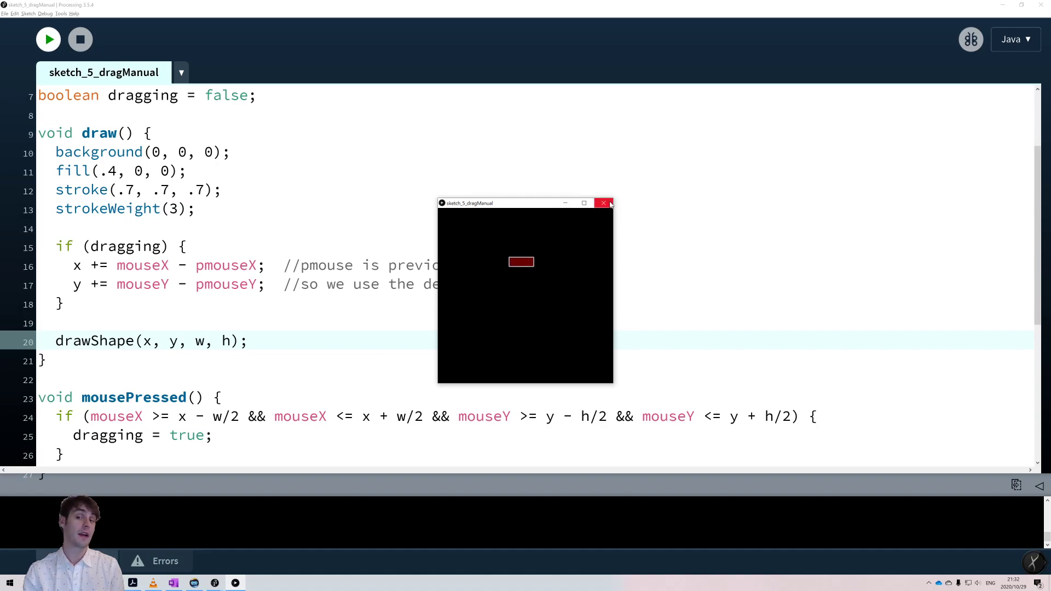
{"action": "left_click", "coordinate": [604, 204]}
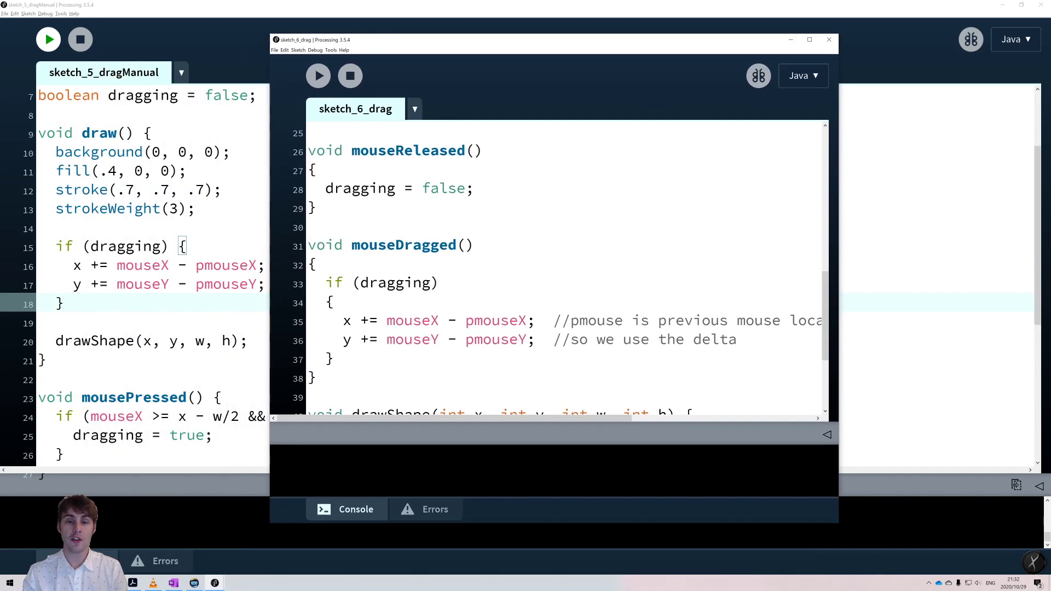
- Run sketch_6_drag, drag its rectangle around, then select the mousePressed hit-test block
{"action": "double_click", "coordinate": [404, 245]}
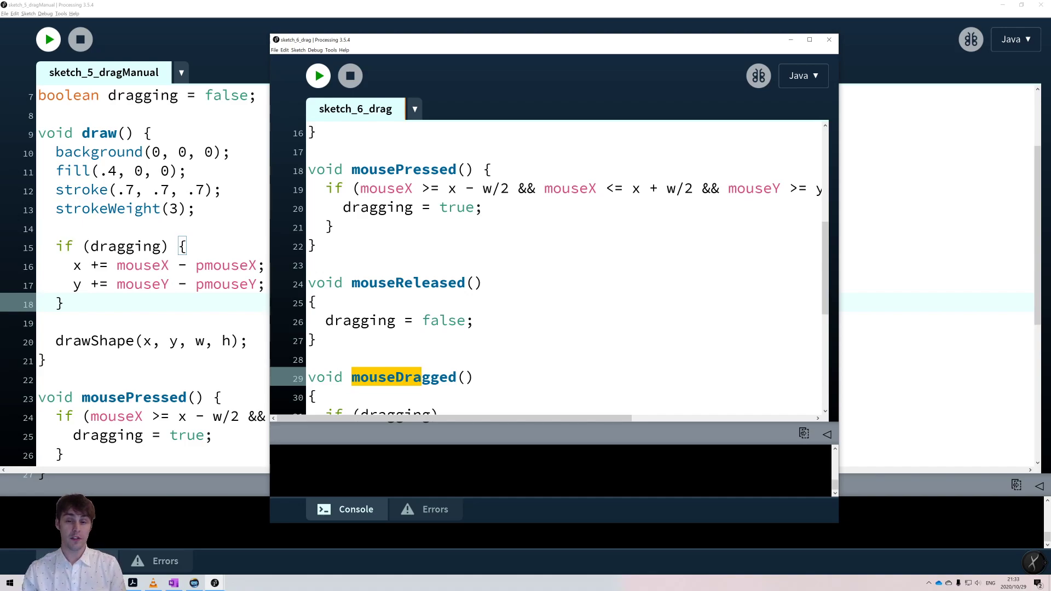
{"action": "left_click", "coordinate": [318, 75]}
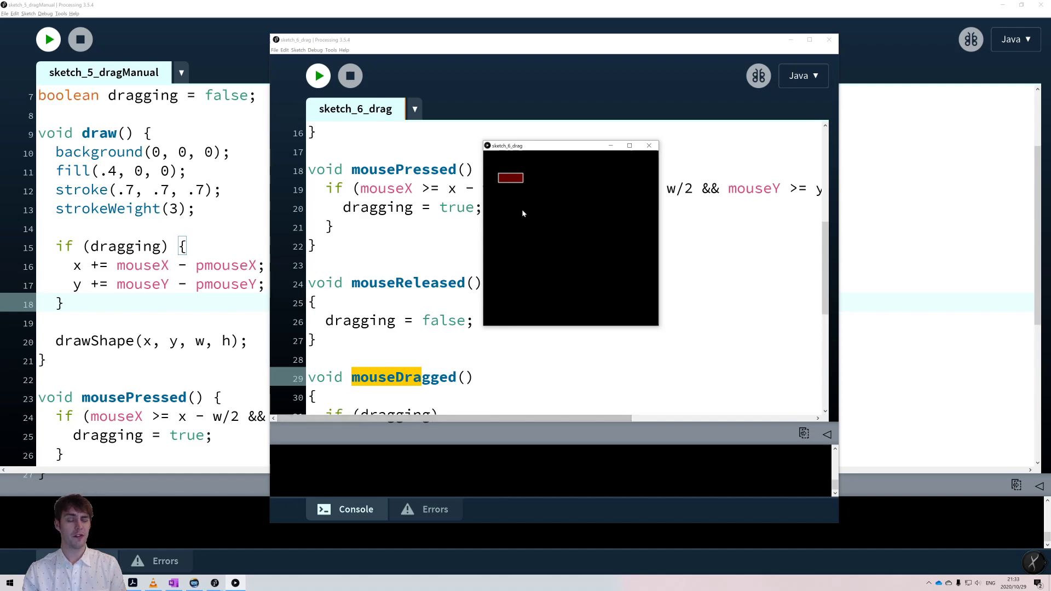
{"action": "left_click_drag", "start_coordinate": [510, 177], "coordinate": [533, 193]}
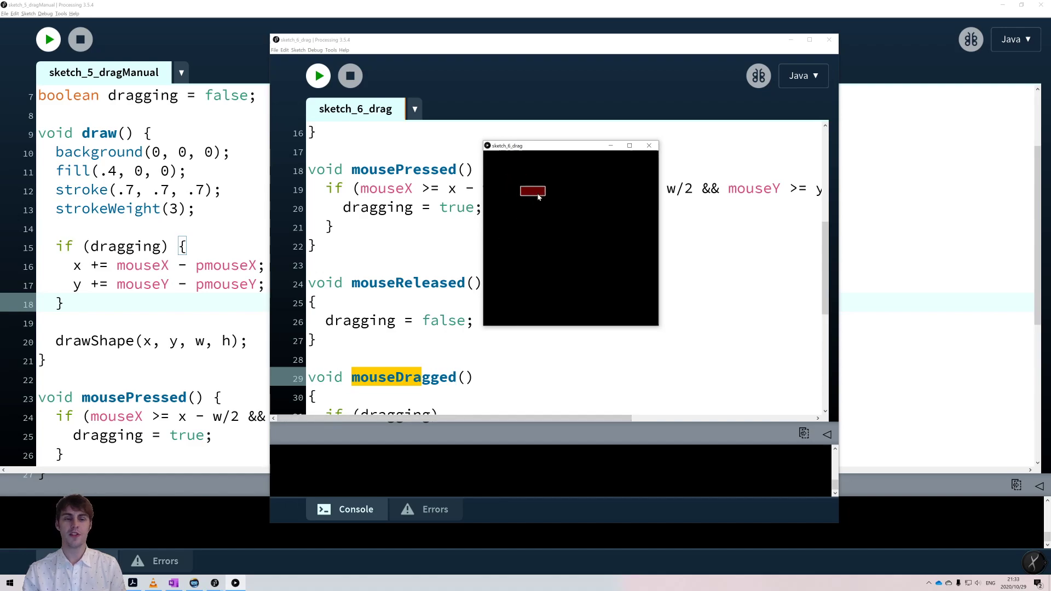
{"action": "left_click_drag", "start_coordinate": [533, 191], "coordinate": [562, 215]}
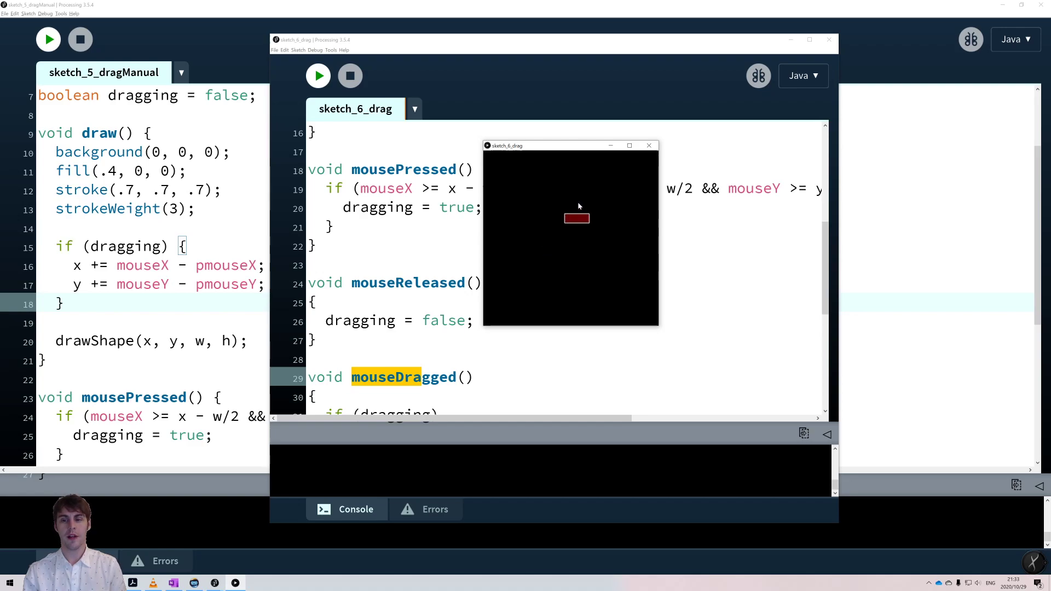
{"action": "left_click_drag", "start_coordinate": [576, 218], "coordinate": [553, 223]}
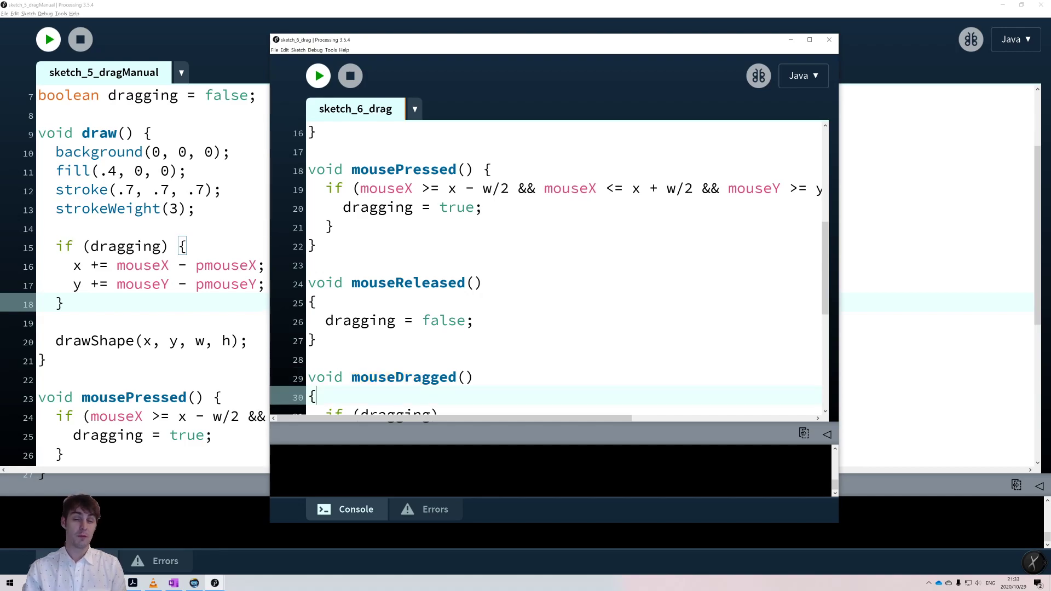
{"action": "double_click", "coordinate": [376, 207]}
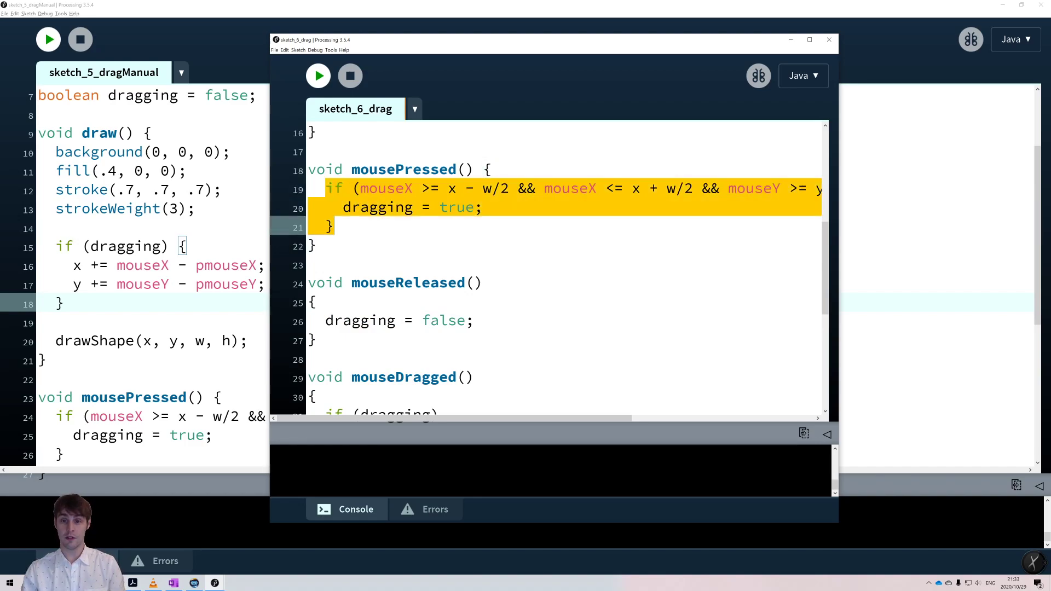
- Comment out the hit-test if and its brace with //, rerun, and drag outside the rectangle
{"action": "left_click", "coordinate": [336, 227]}
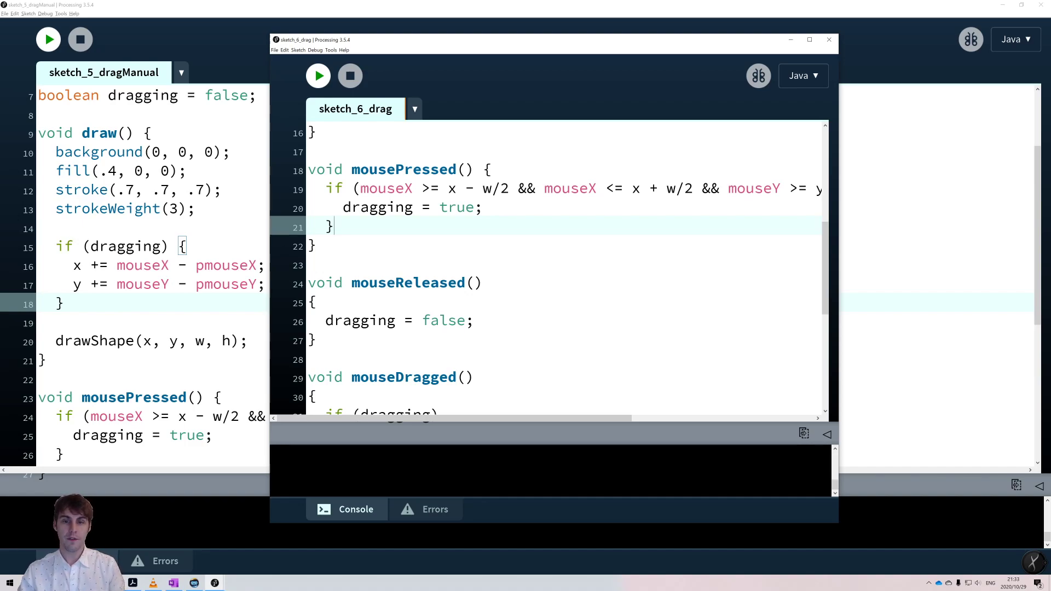
{"action": "type", "text": "//"}
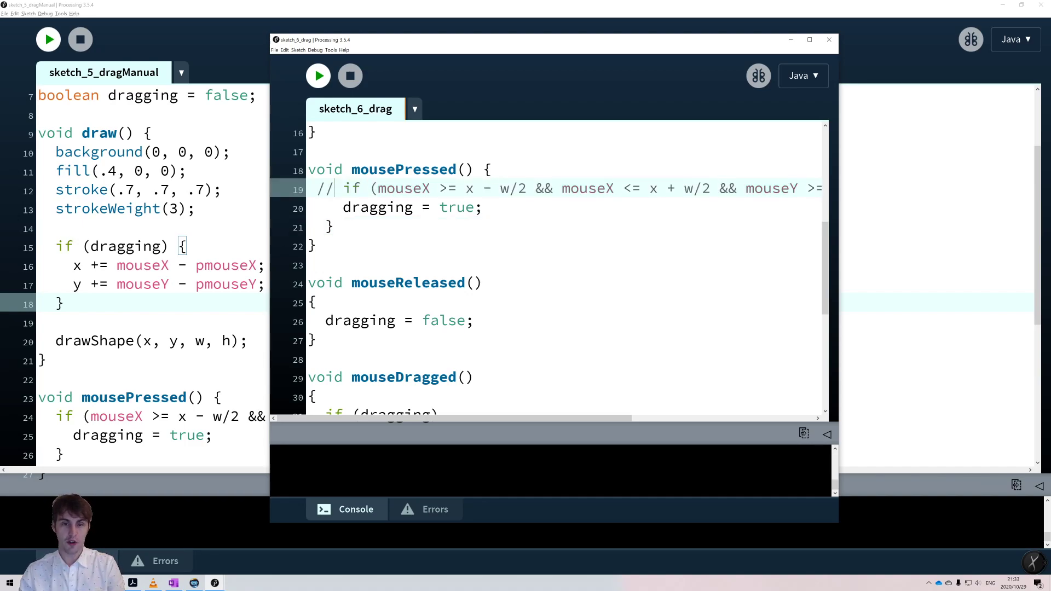
{"action": "type", "text": "//"}
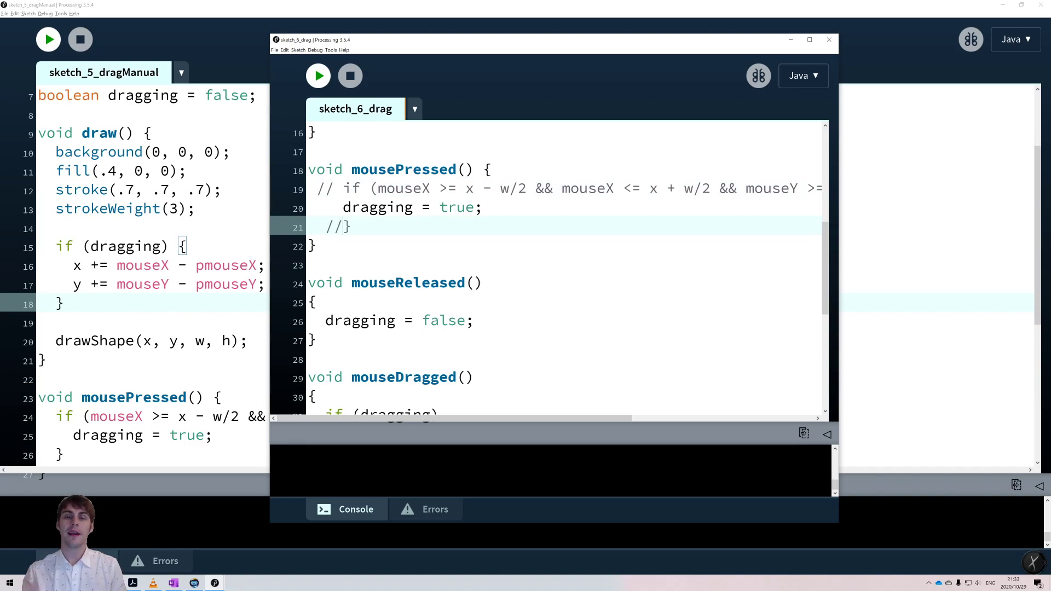
{"action": "left_click", "coordinate": [318, 75]}
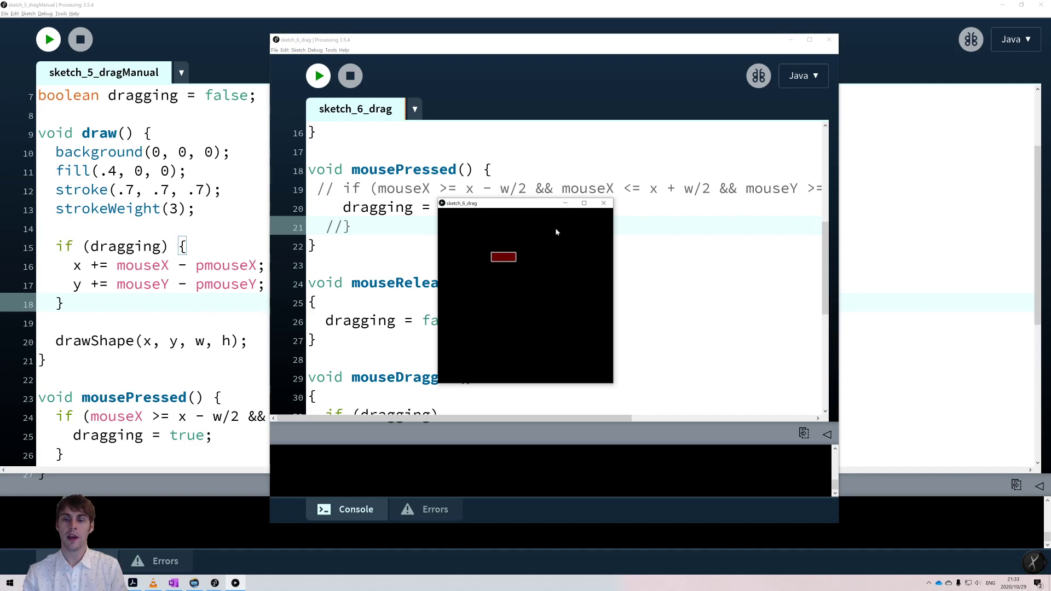
{"action": "left_click_drag", "start_coordinate": [503, 257], "coordinate": [488, 263]}
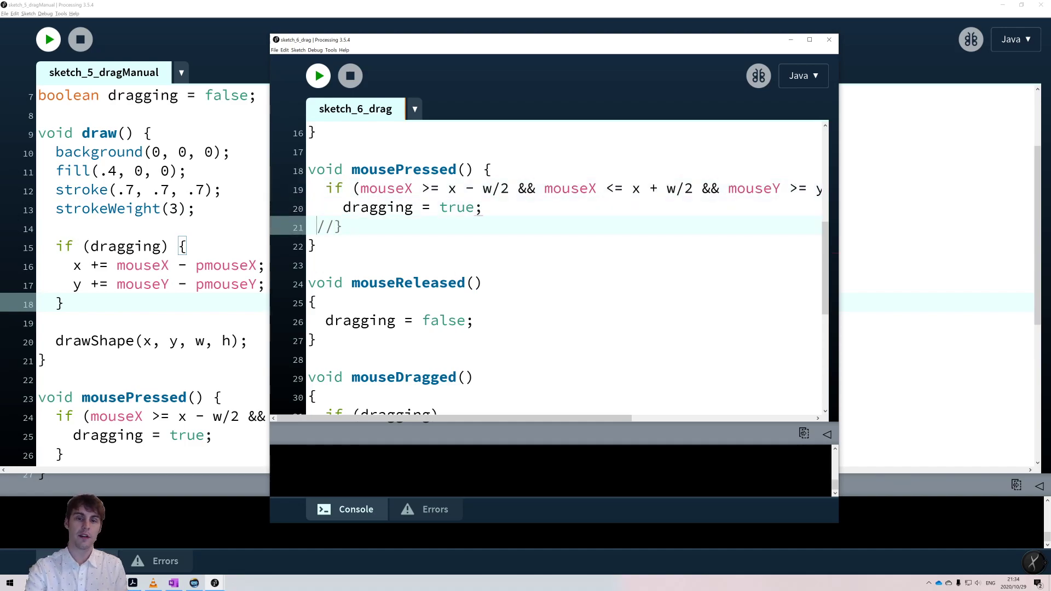
- Uncomment the closing brace, rerun sketch_6_drag, and drag the rectangle around
{"action": "key", "text": "ctrl+t"}
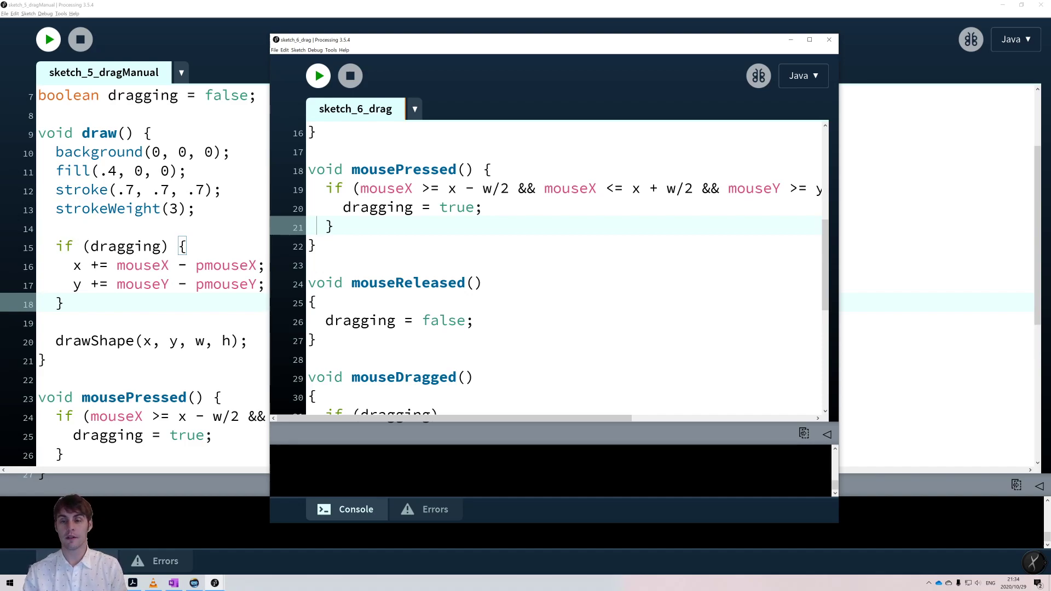
{"action": "left_click", "coordinate": [317, 75]}
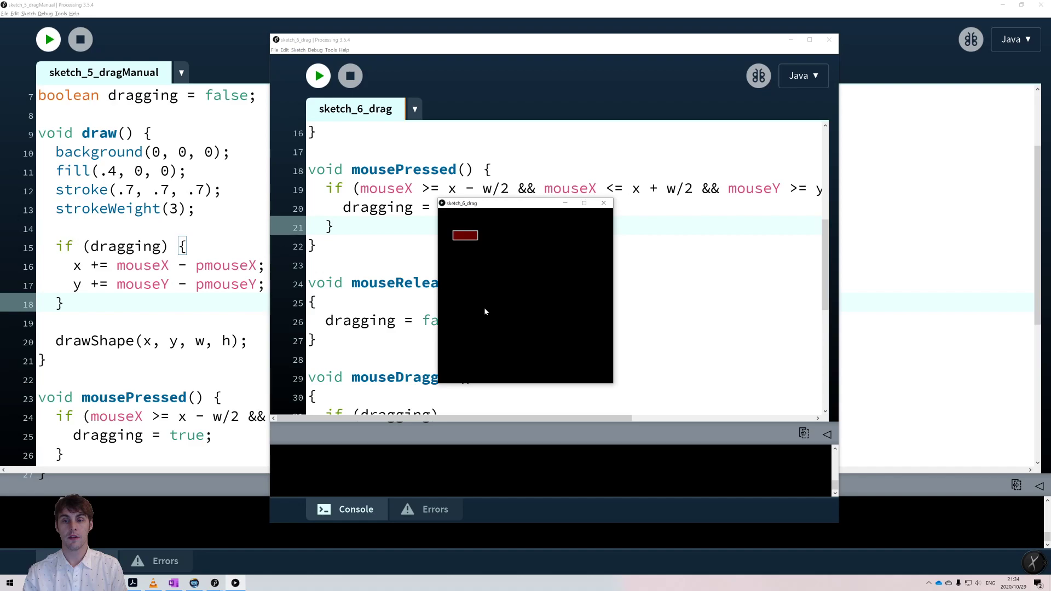
{"action": "left_click_drag", "start_coordinate": [464, 236], "coordinate": [518, 262]}
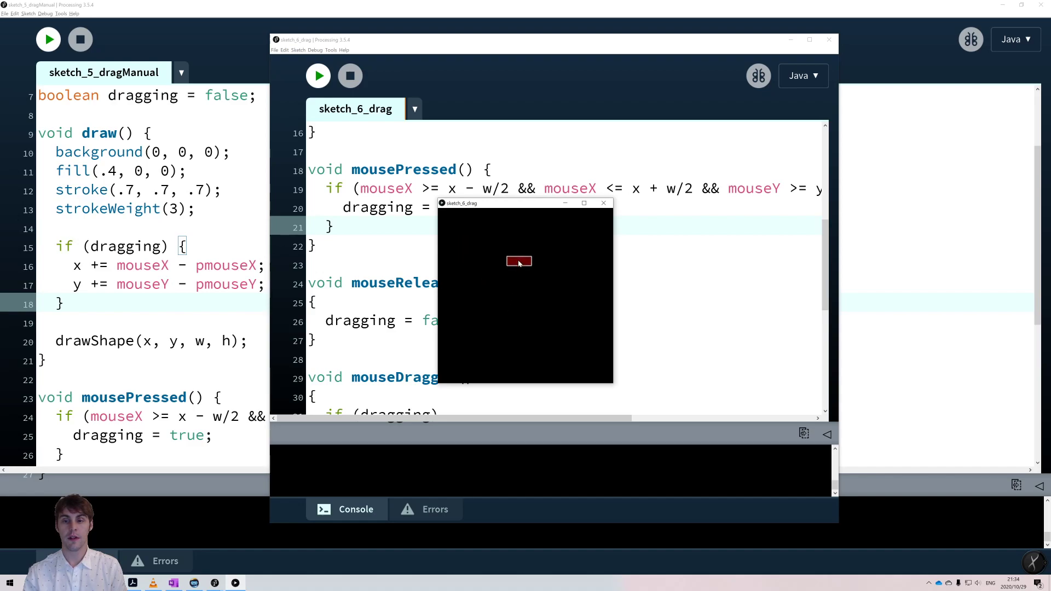
{"action": "left_click_drag", "start_coordinate": [519, 262], "coordinate": [558, 266]}
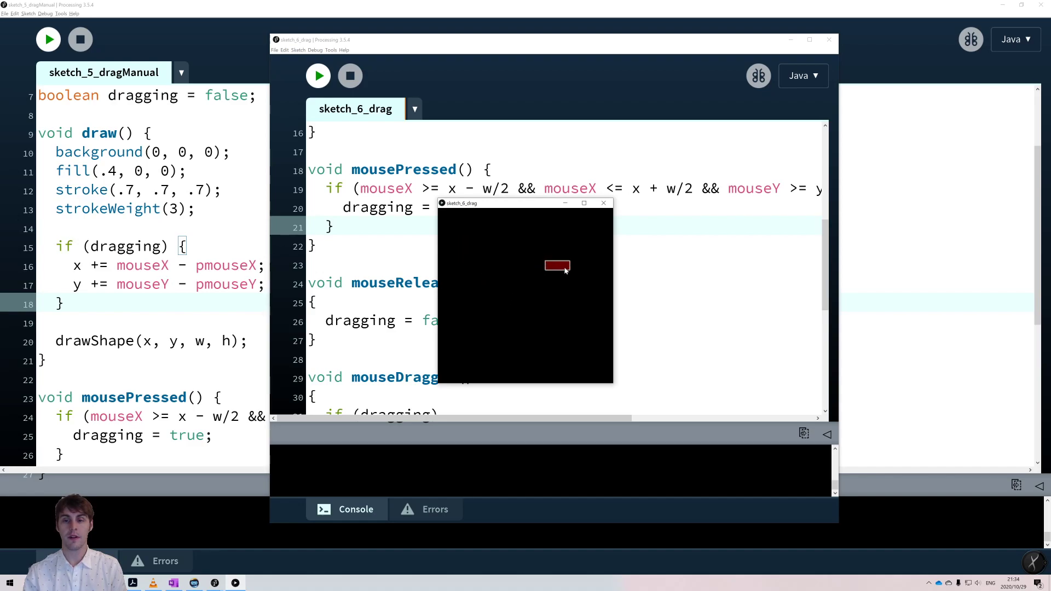
{"action": "left_click_drag", "start_coordinate": [557, 266], "coordinate": [498, 266]}
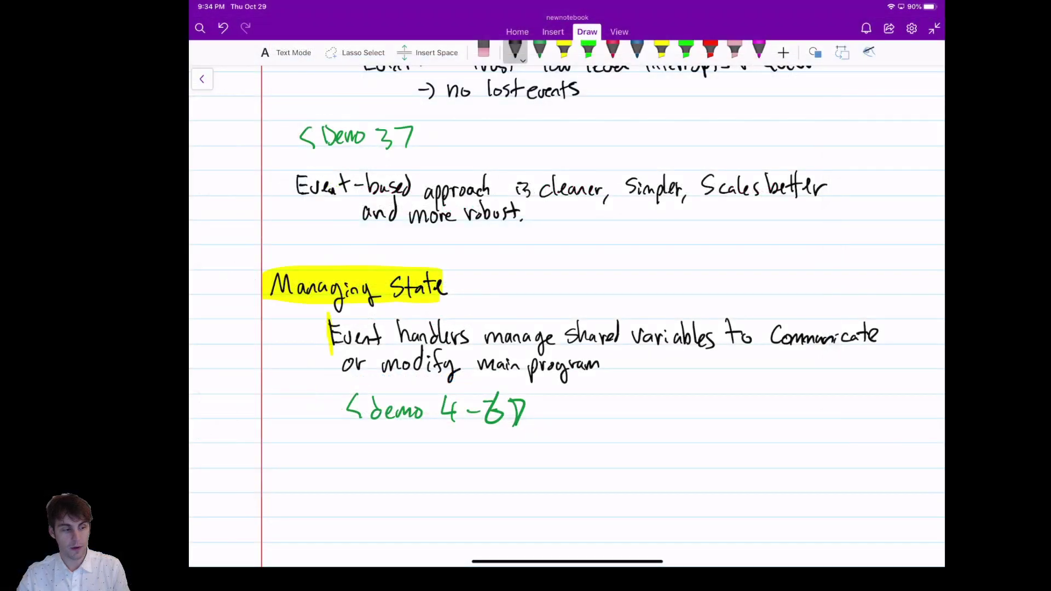
- Scroll OneNote to the Managing State notes and the demo 4-6 reference
{"action": "scroll", "scroll_direction": "down", "scroll_amount": 3}
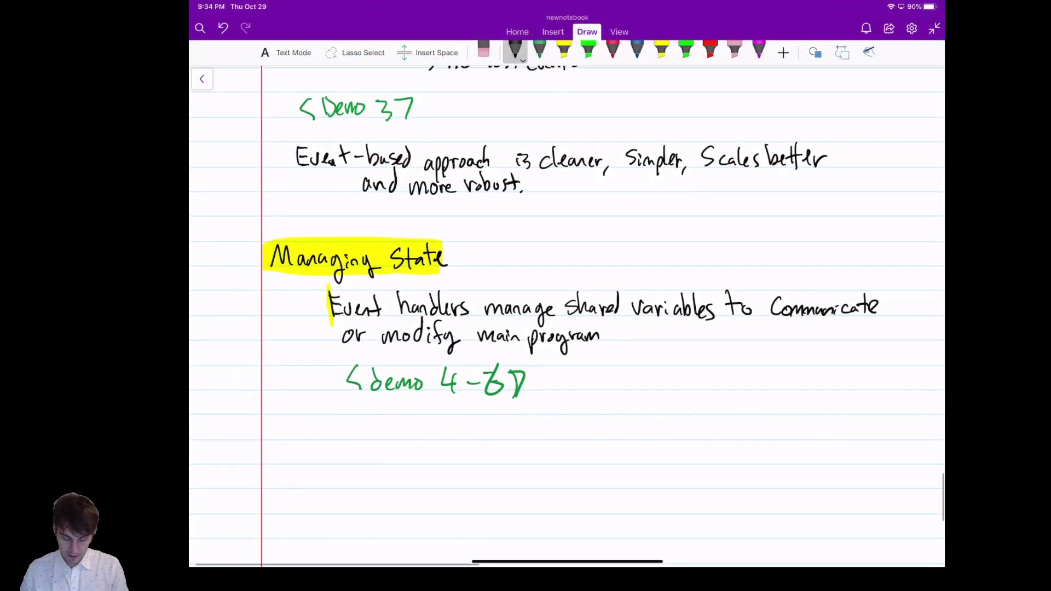